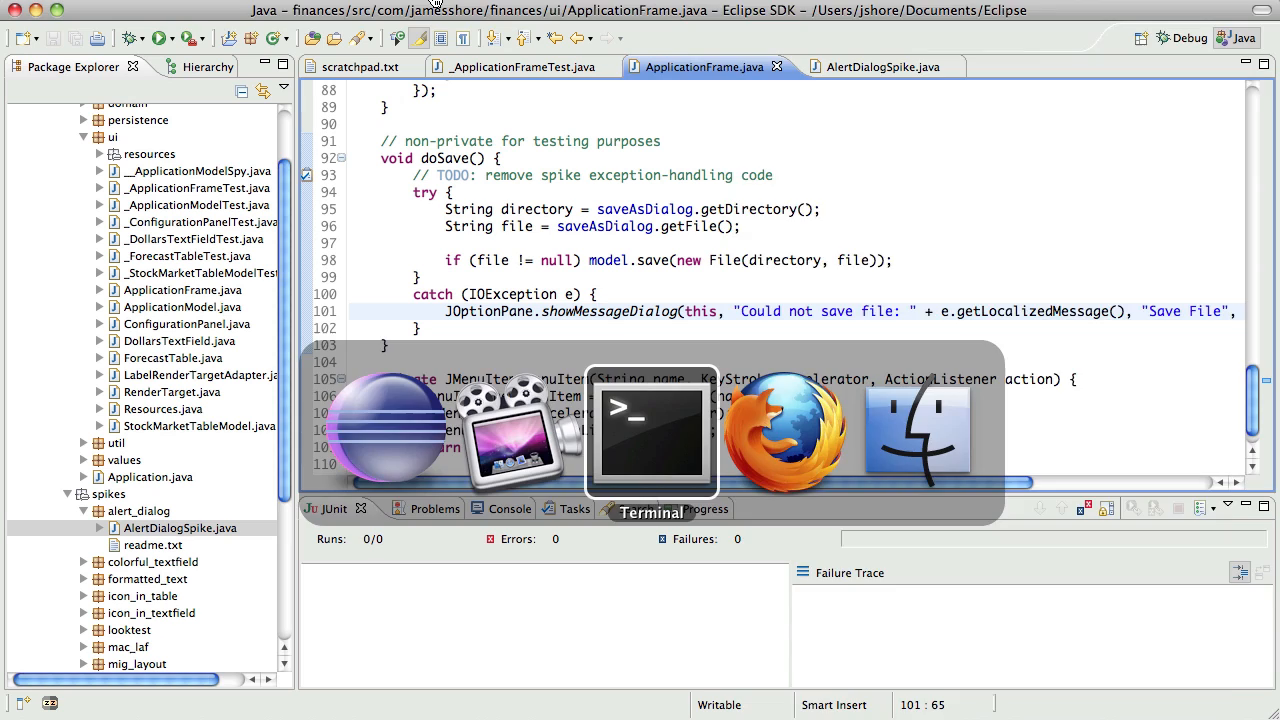
# Run the app from the terminal, try saving as deleteme, and dismiss the permission error.
pyautogui.click(651, 430)
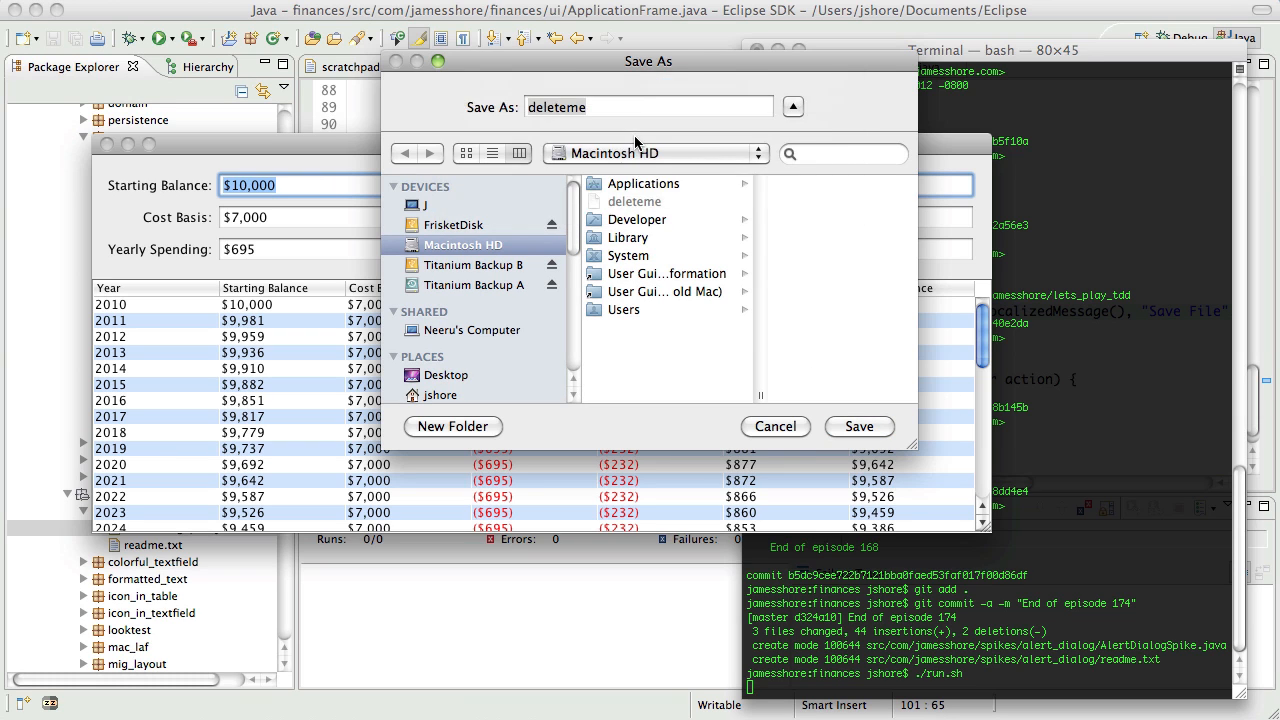
pyautogui.click(858, 426)
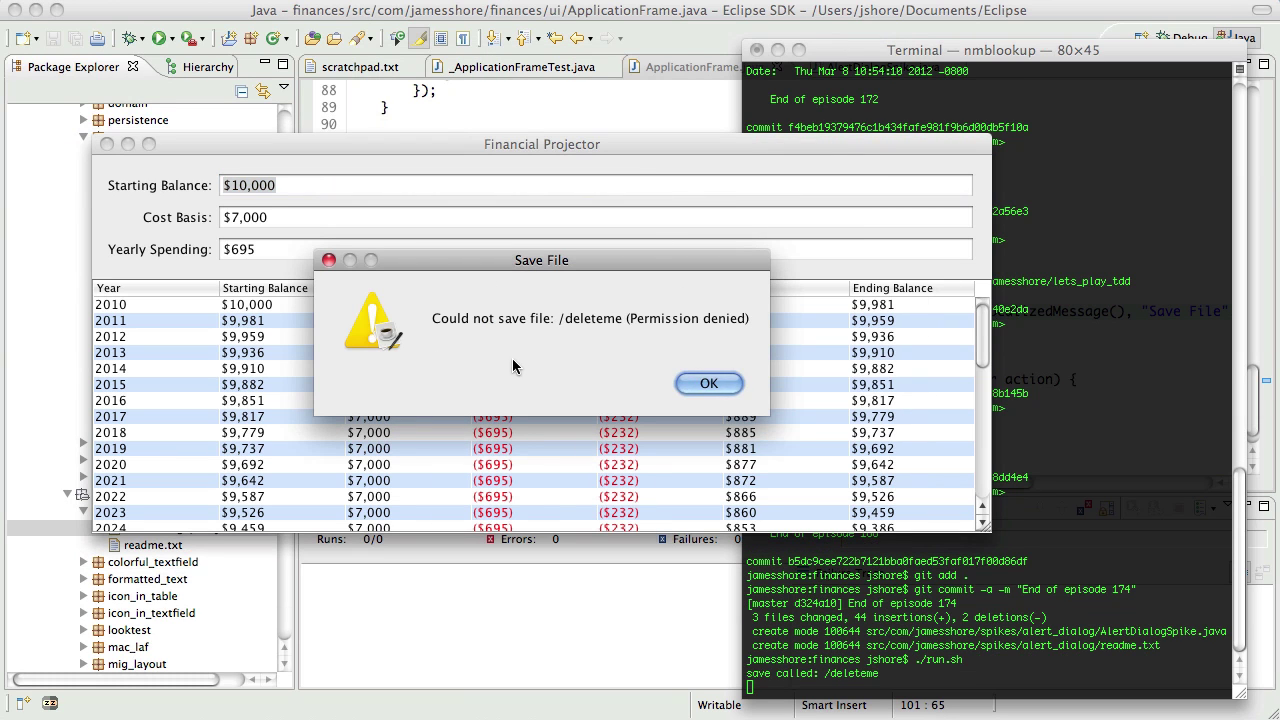
pyautogui.click(708, 383)
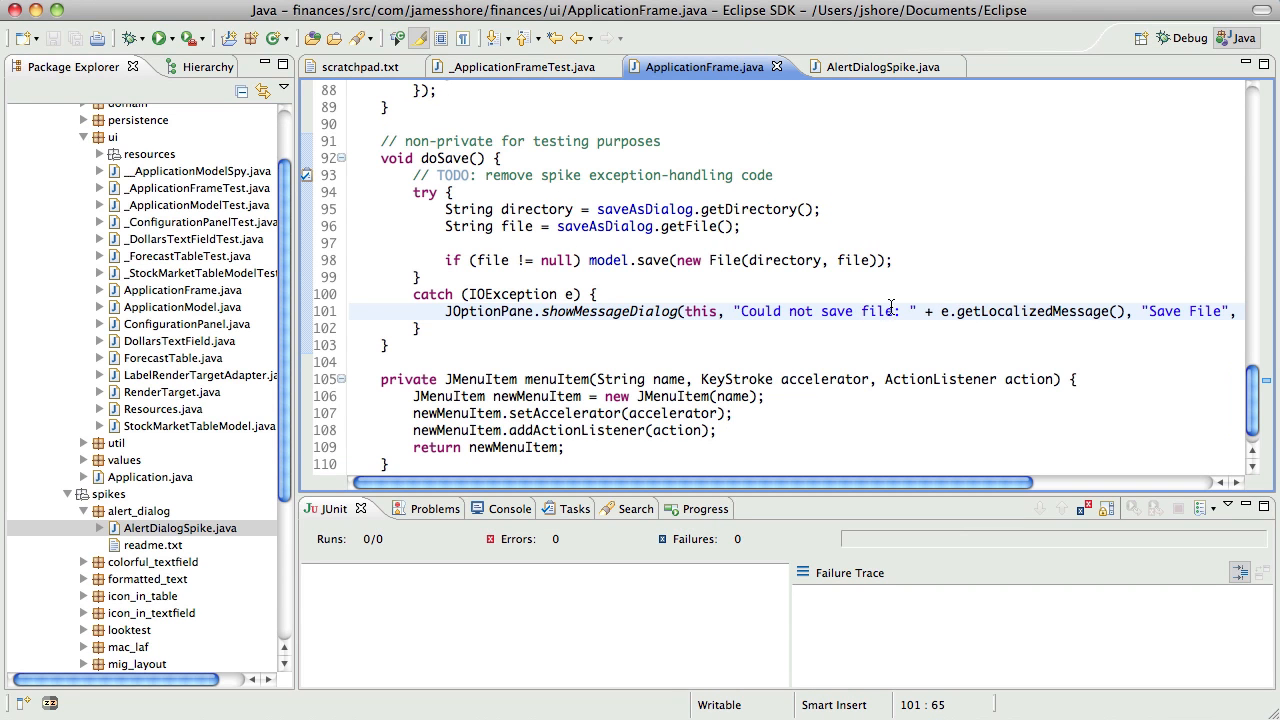
# Pad the 'Could not save file:' message with long gibberish text.
pyautogui.click(900, 311)
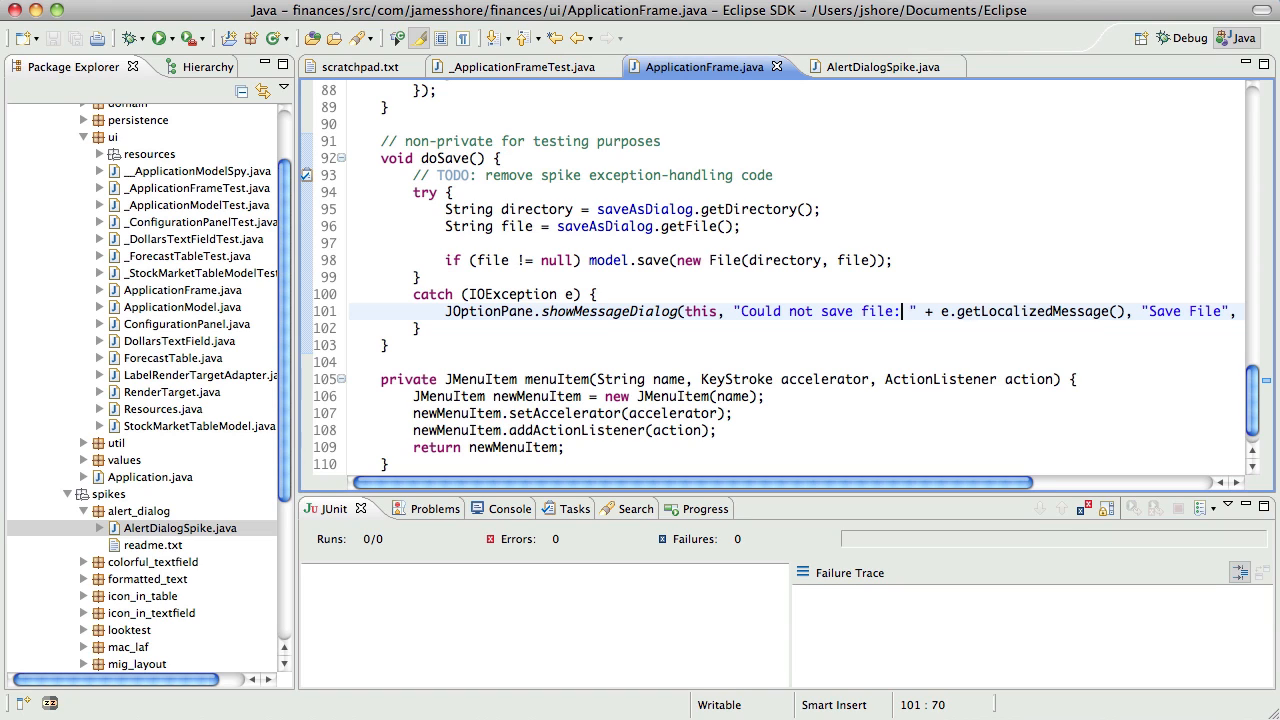
pyautogui.write('ajlsdfkljajkslfdjlkaj')
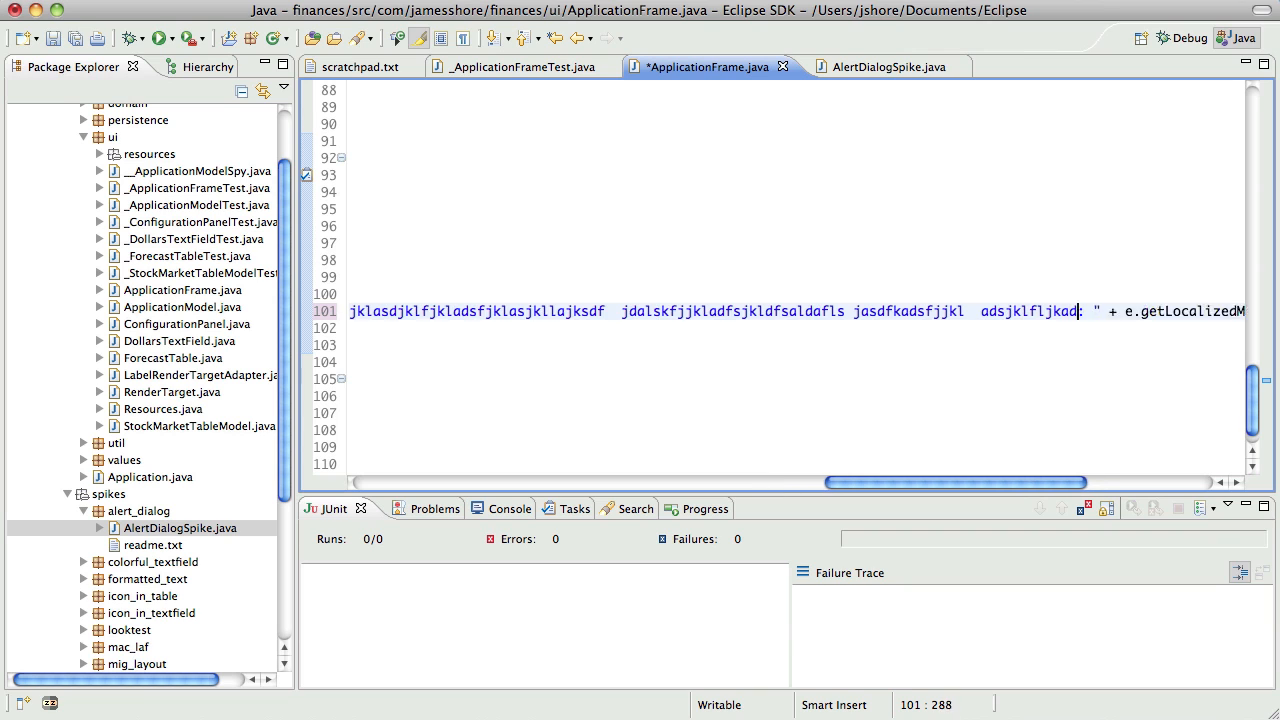
pyautogui.write('jlasdfjklljkafsdljka')
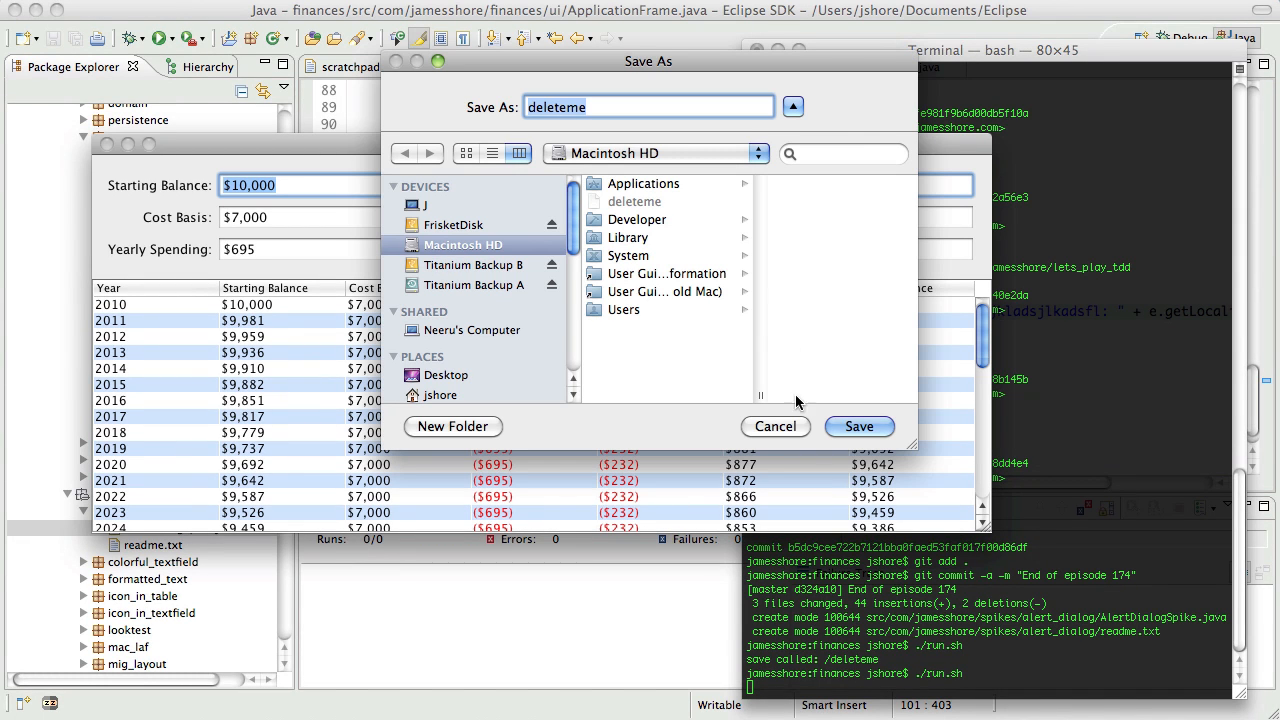
# Retry saving deleteme, view the end of the wide junk-padded error, and dismiss it.
pyautogui.click(859, 426)
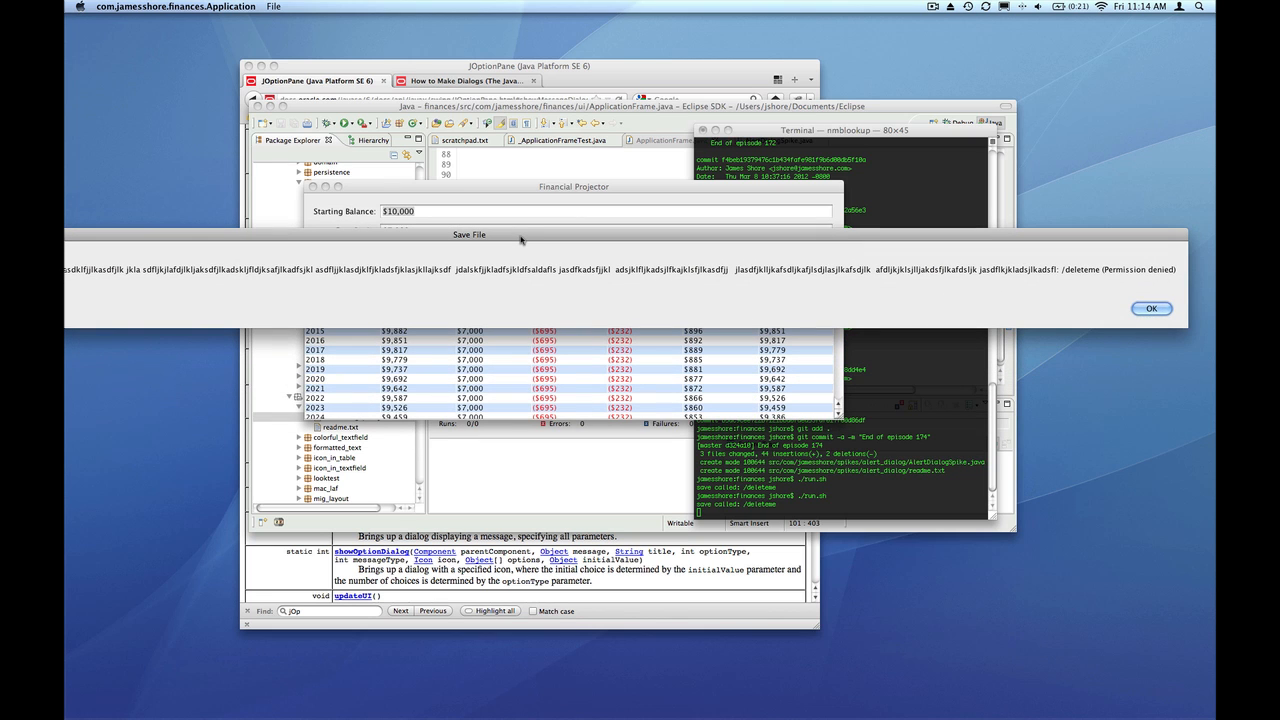
pyautogui.click(1152, 307)
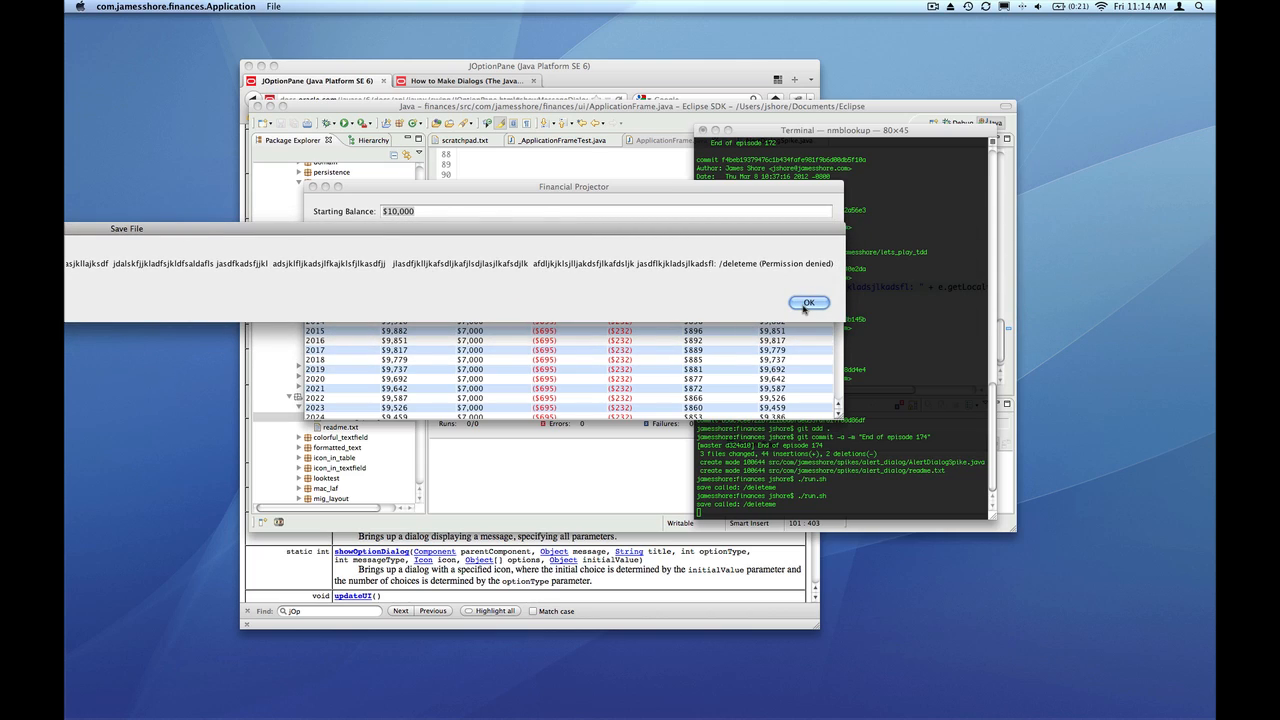
pyautogui.click(805, 302)
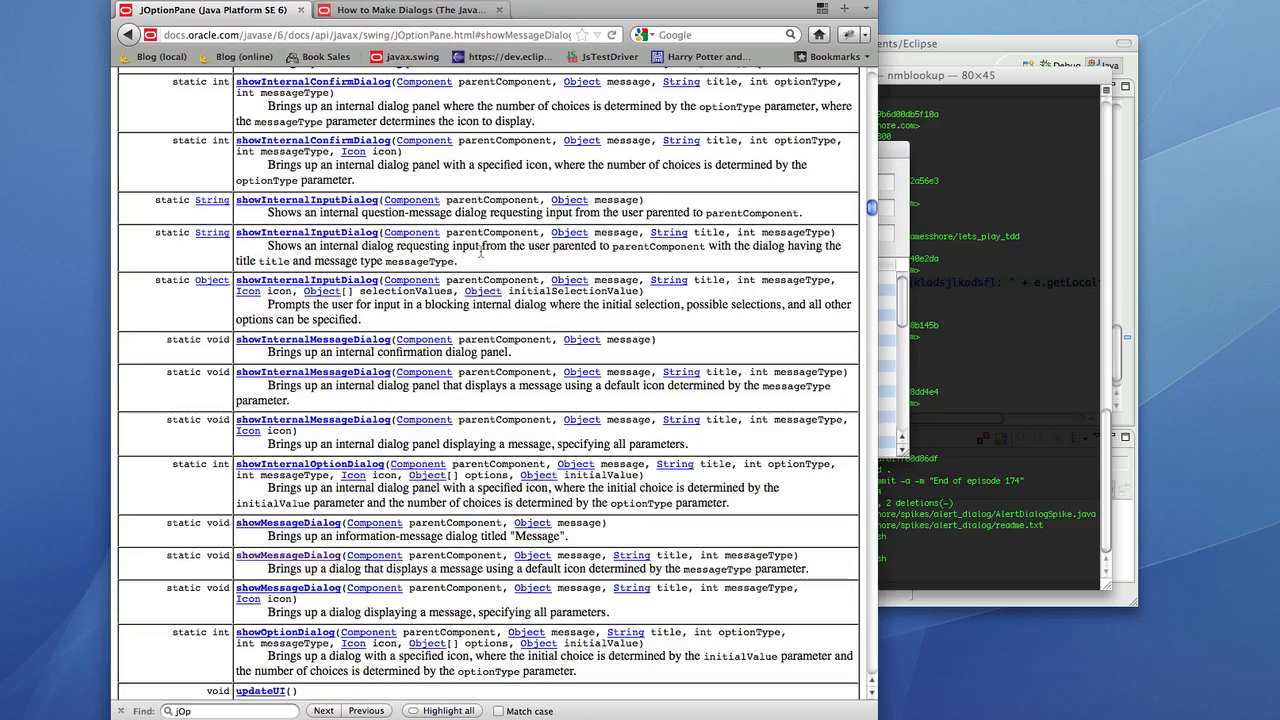
# Scroll JOptionPane's Method Summary and open getMaxCharactersPerLineCount's documentation.
pyautogui.scroll(-3)
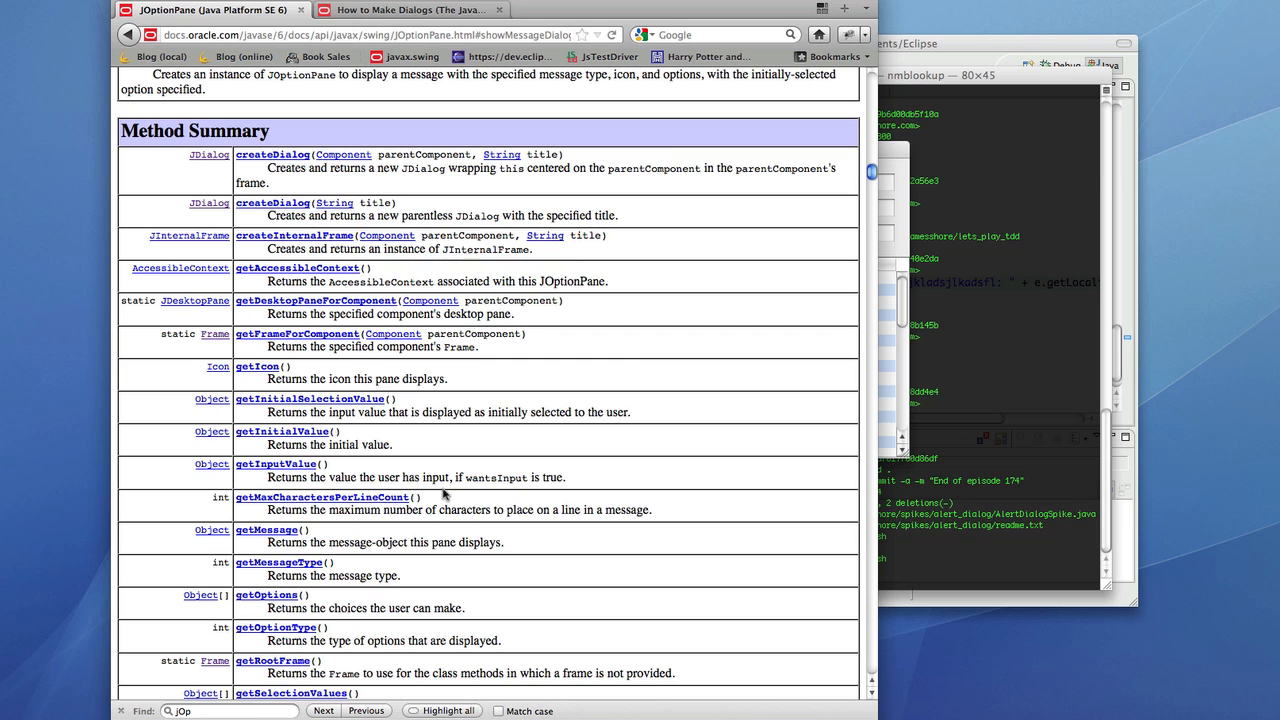
pyautogui.scroll(-3)
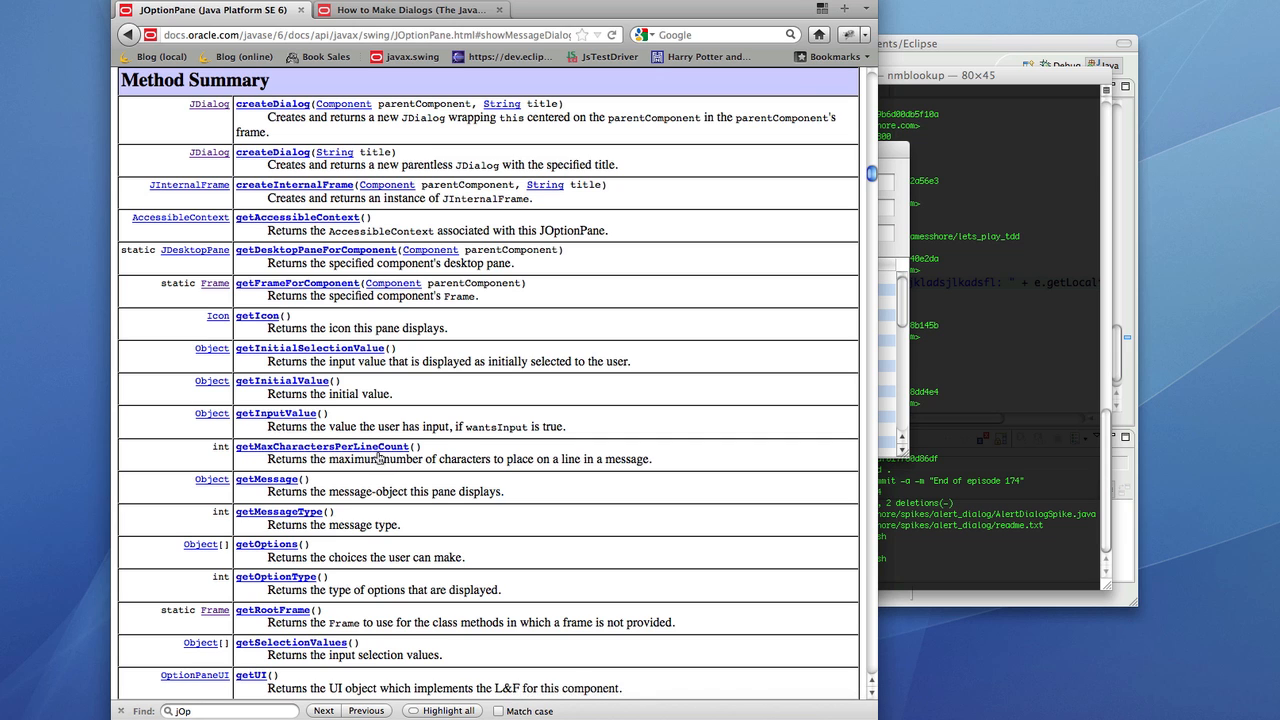
pyautogui.moveTo(349, 451)
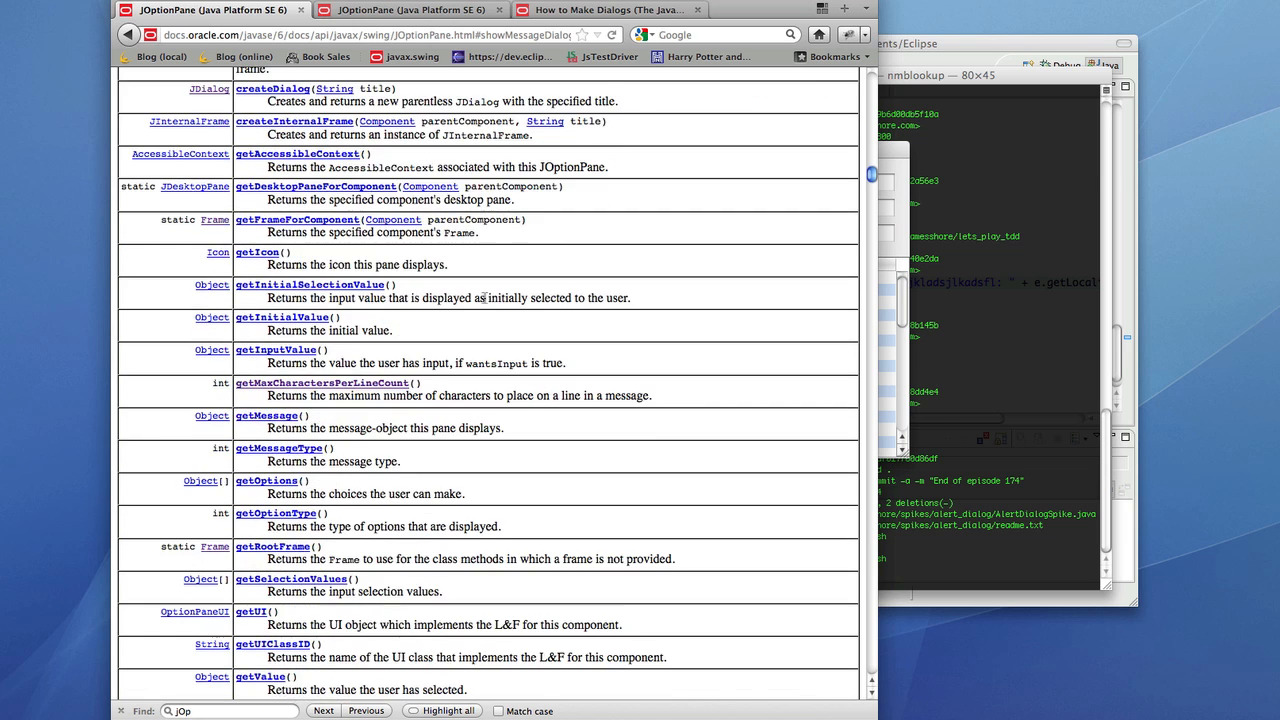
pyautogui.click(320, 383)
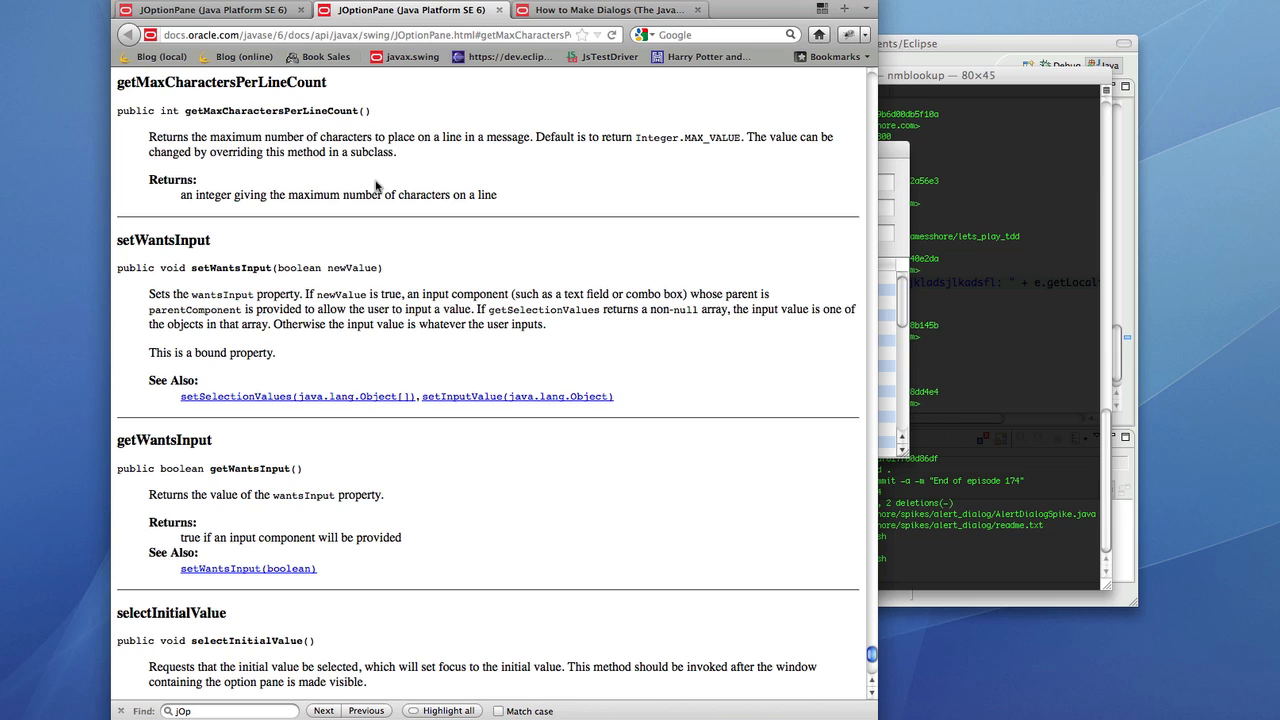
pyautogui.moveTo(408, 152)
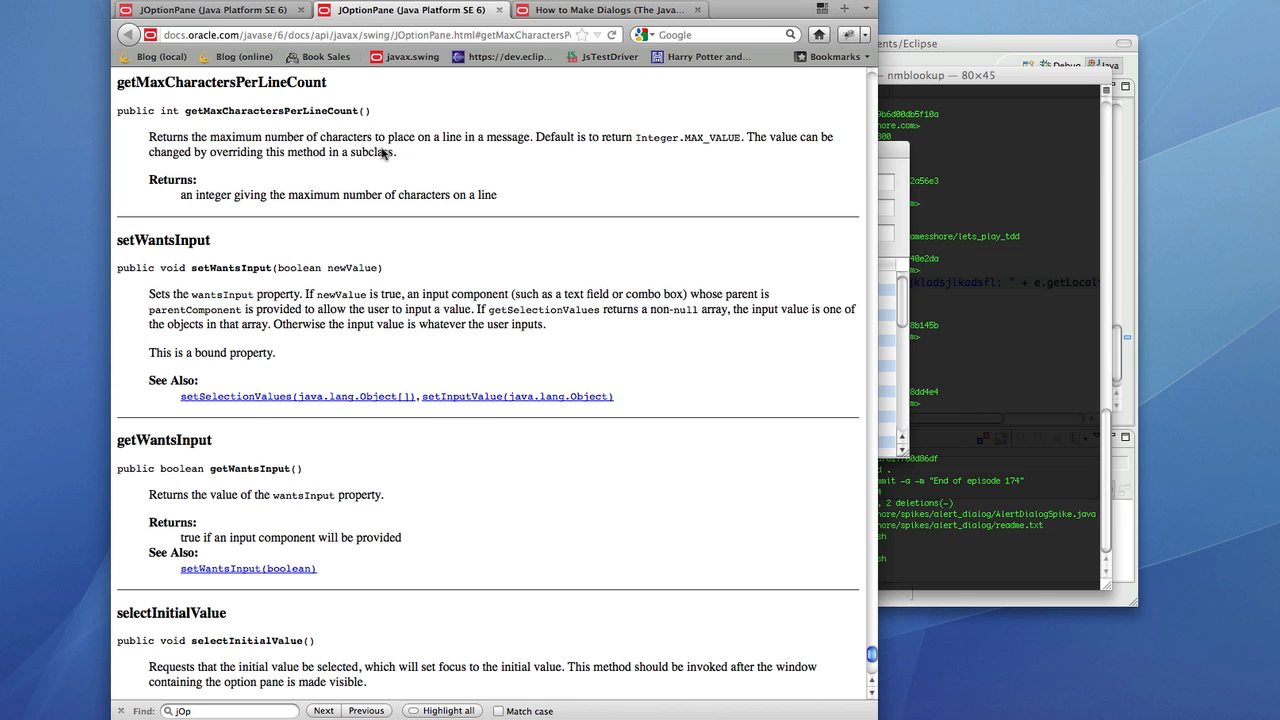
pyautogui.moveTo(416, 170)
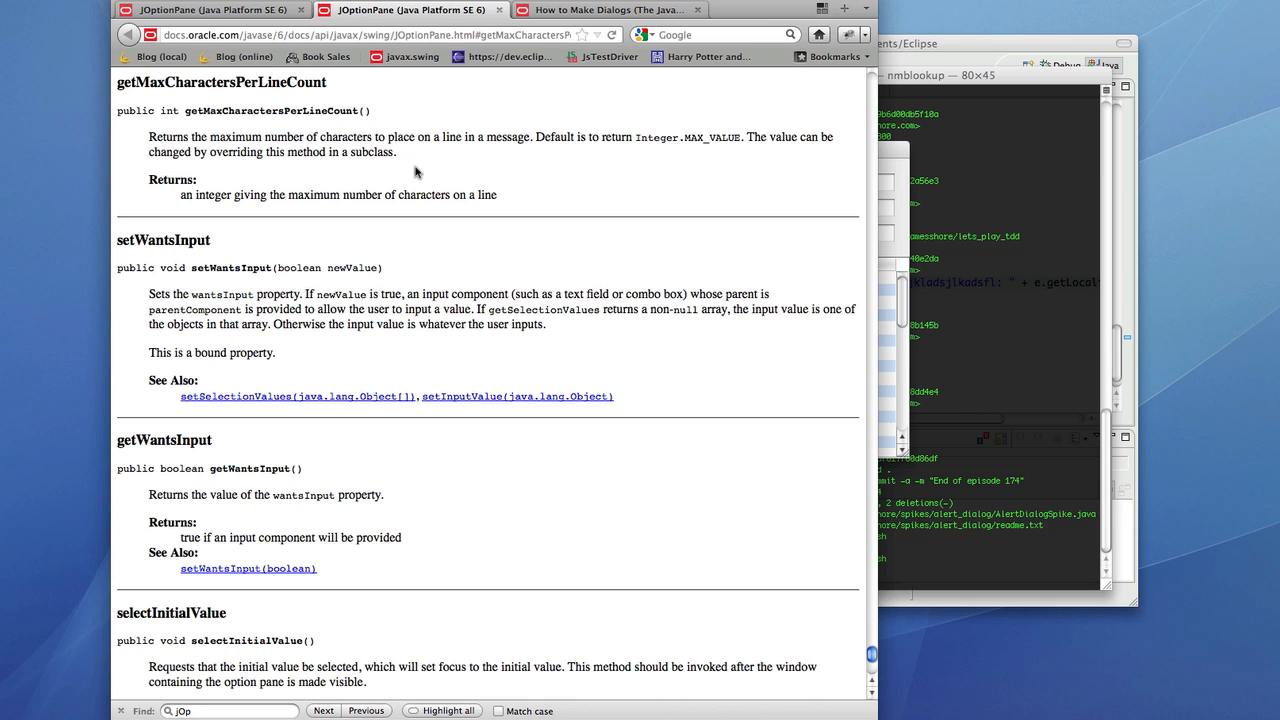
pyautogui.moveTo(328, 148)
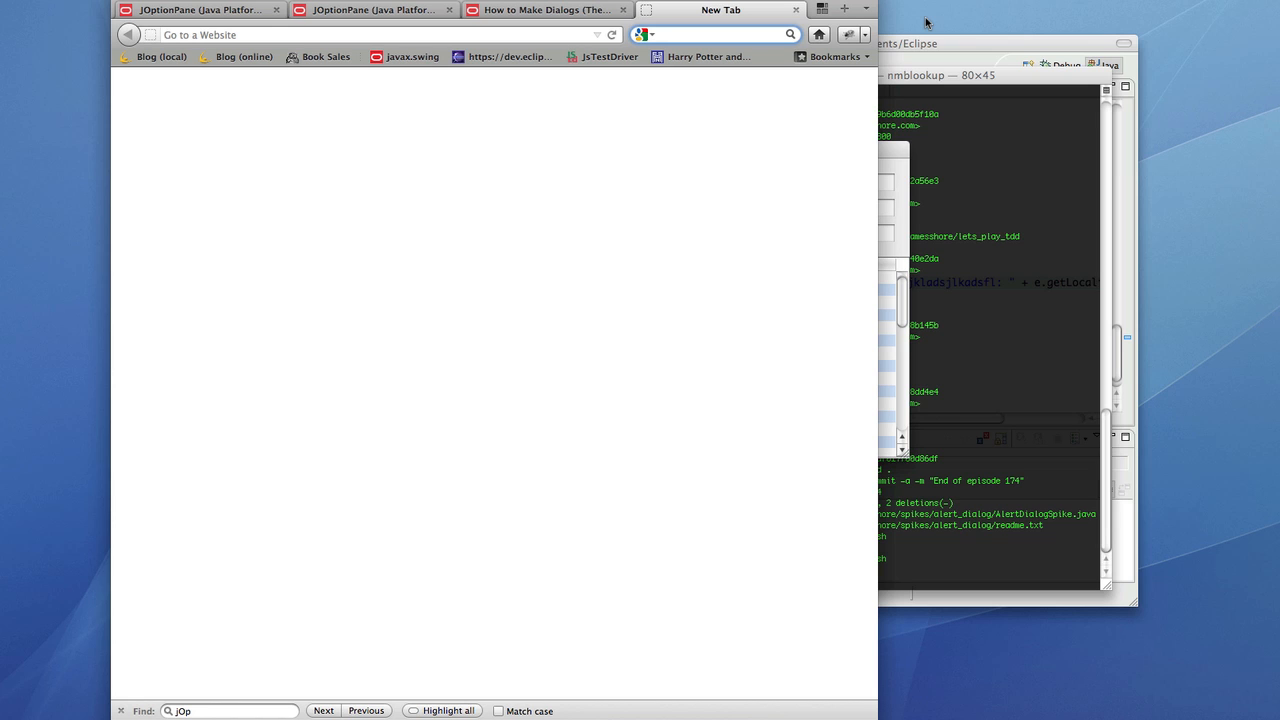
# Search Google for 'word wrapping joptionpane' and open the Bug ID 4104906 result.
pyautogui.write('word wrapping joptionpane')
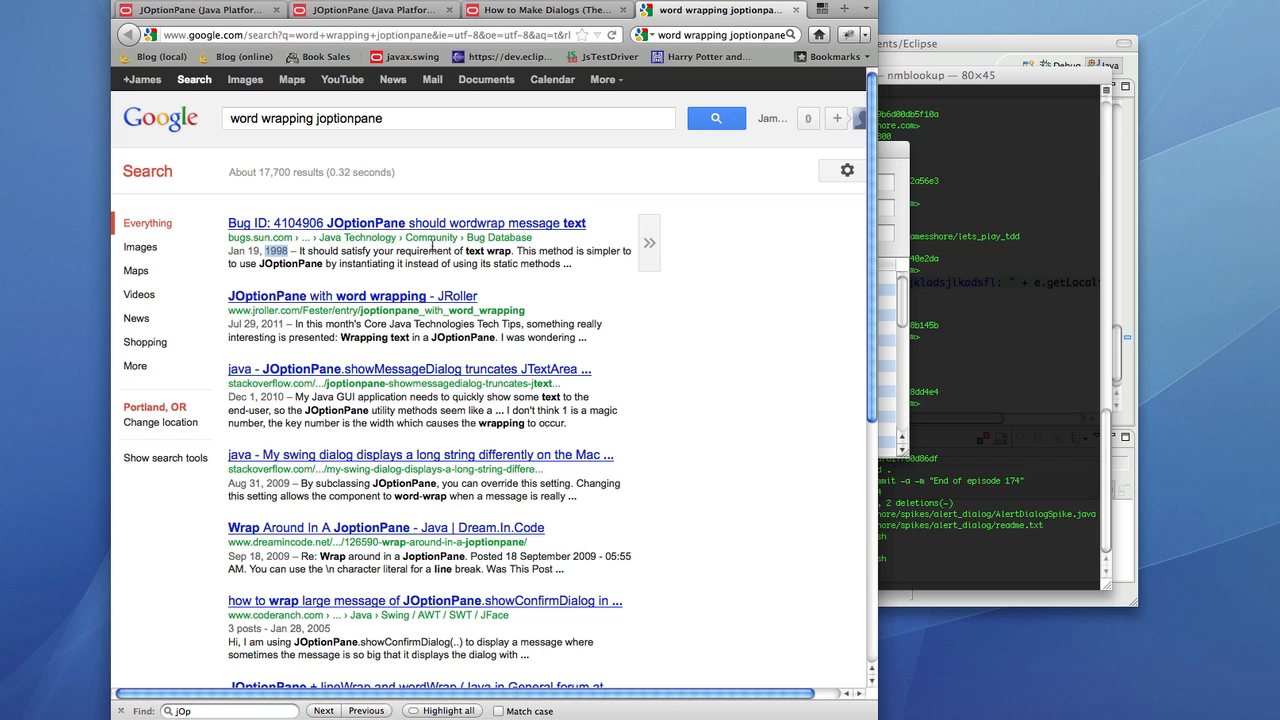
pyautogui.click(377, 223)
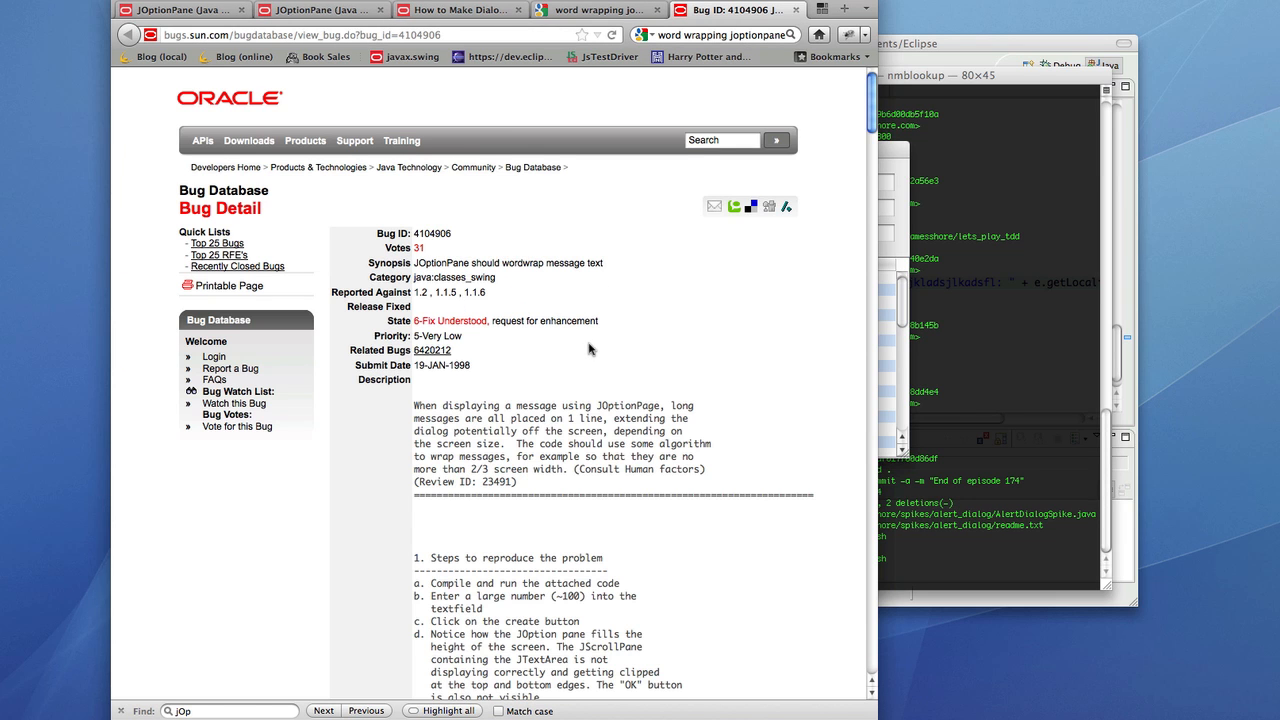
# Read bug 4104906's comments and highlight the carriage-return workaround sentence.
pyautogui.scroll(-3)
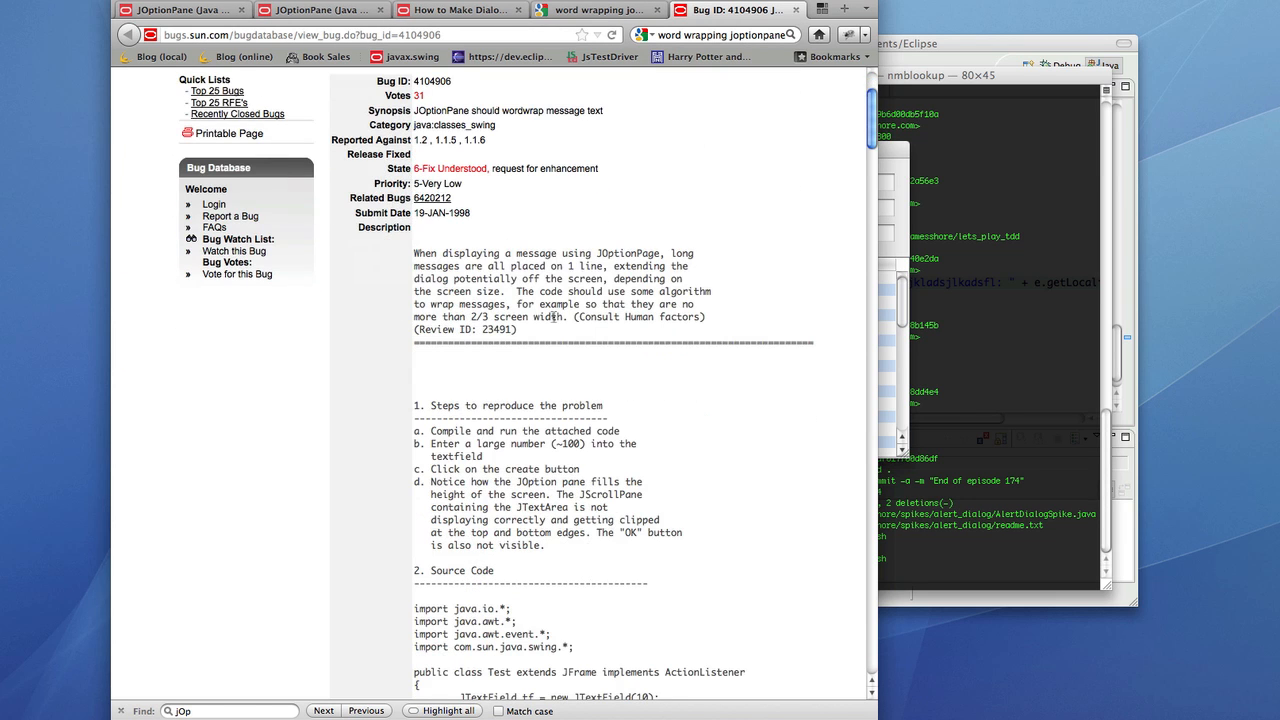
pyautogui.scroll(-3)
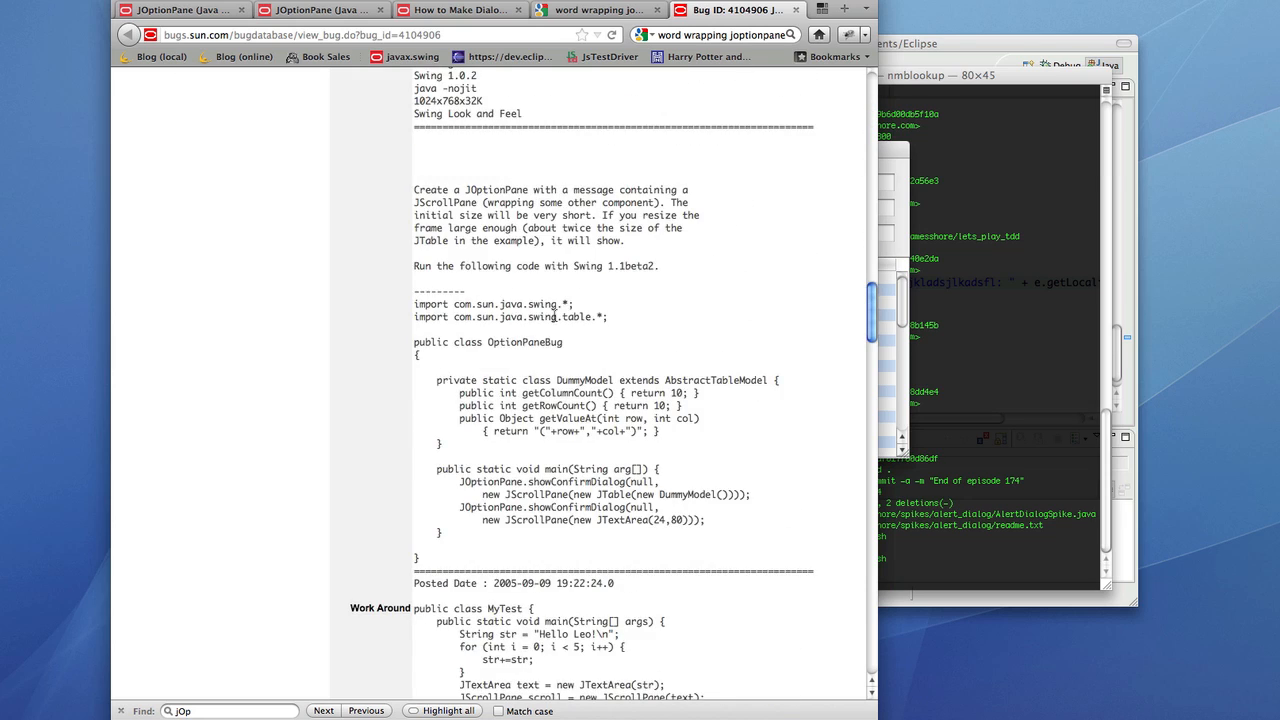
pyautogui.scroll(-3)
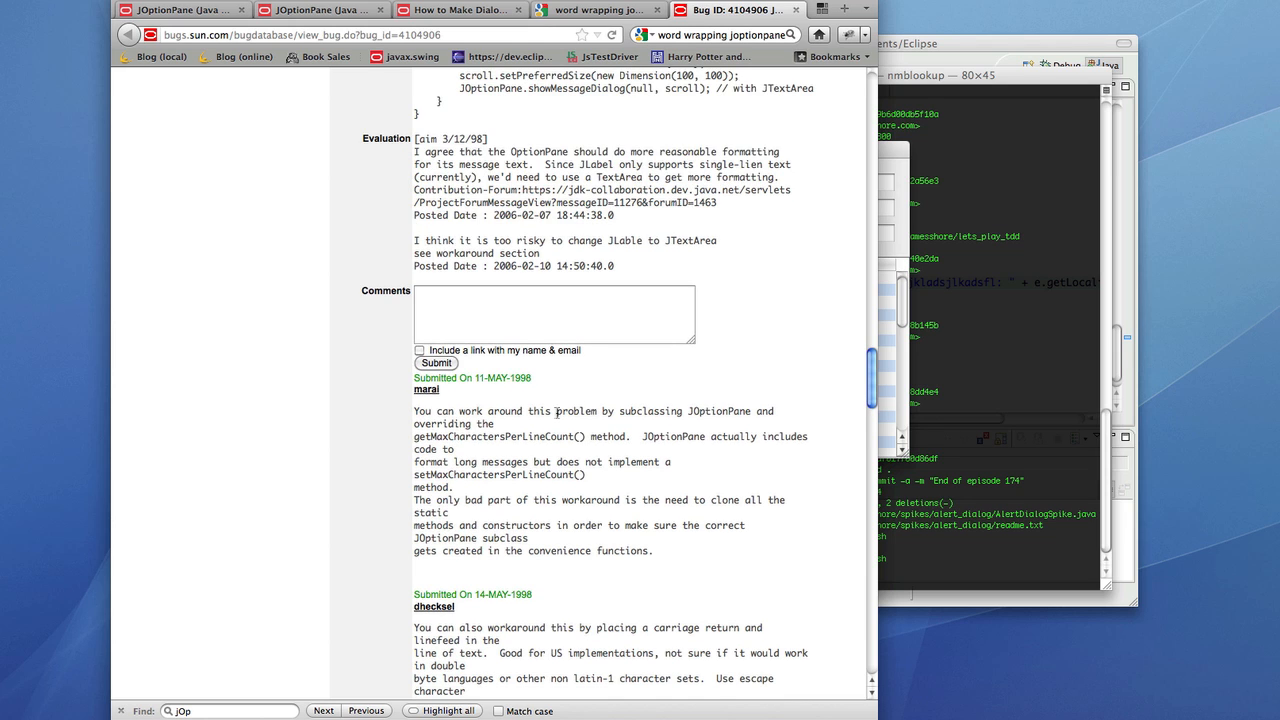
pyautogui.scroll(-3)
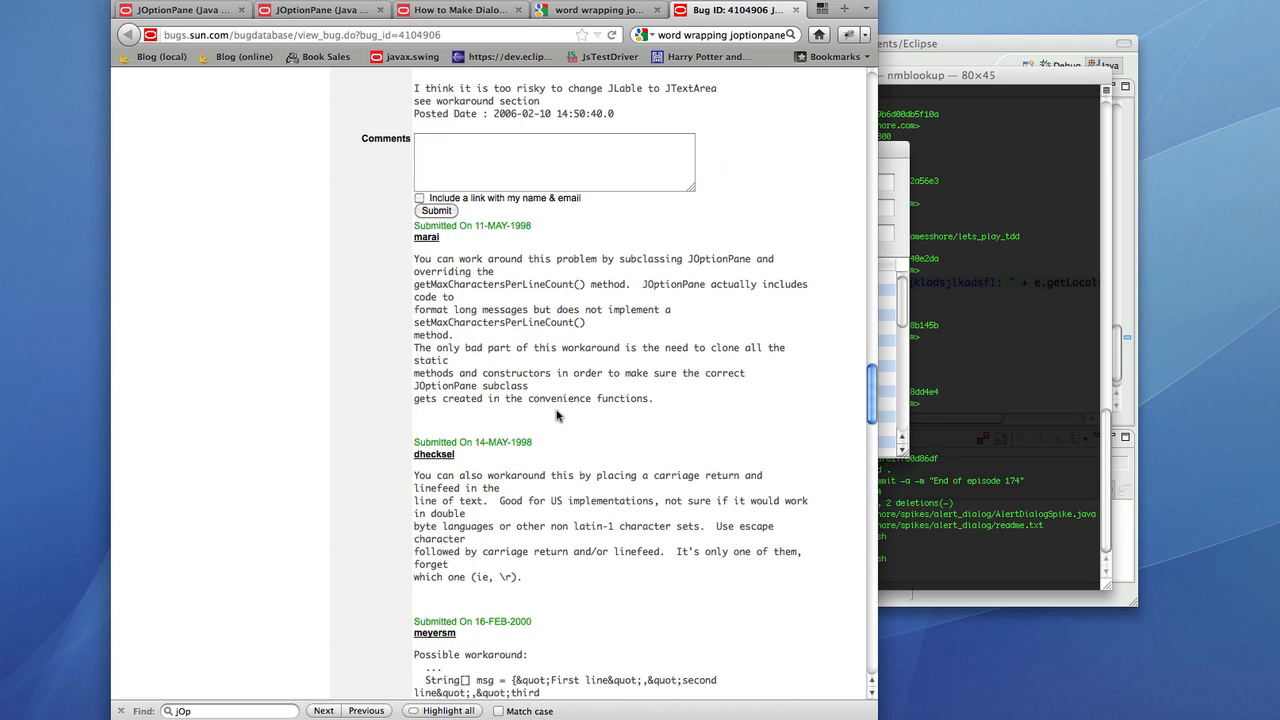
pyautogui.scroll(-3)
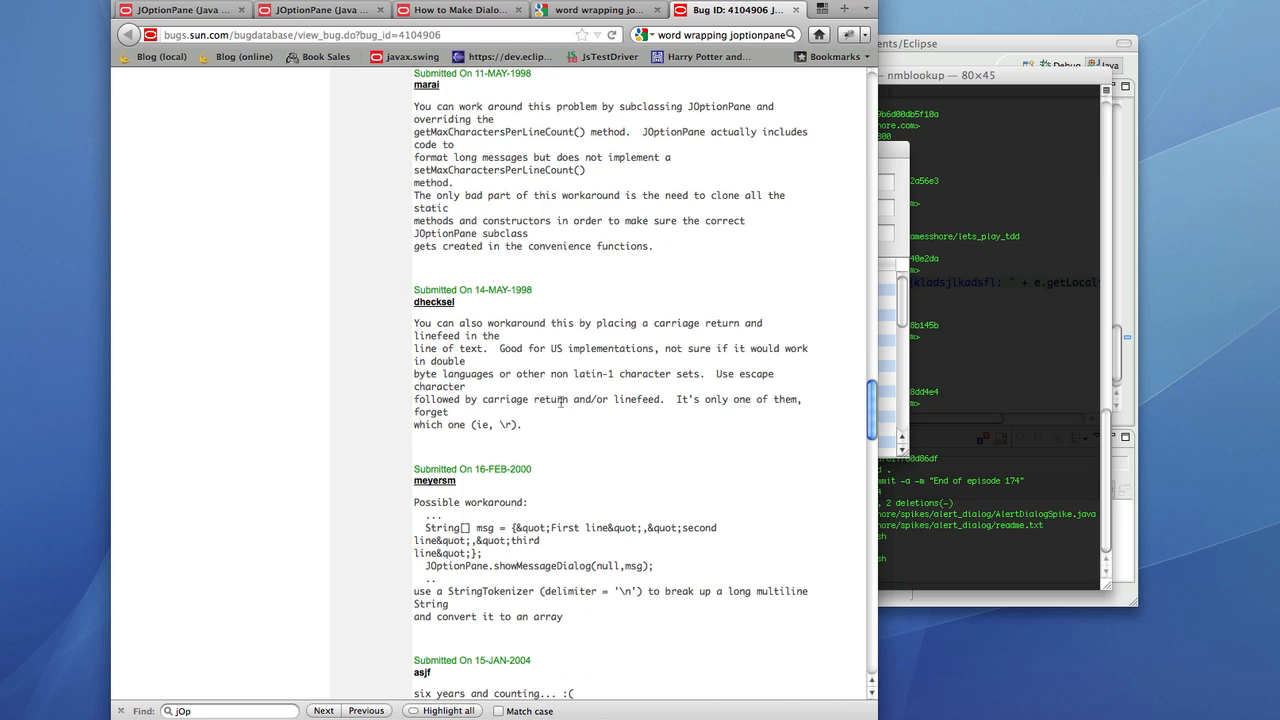
pyautogui.moveTo(615, 337)
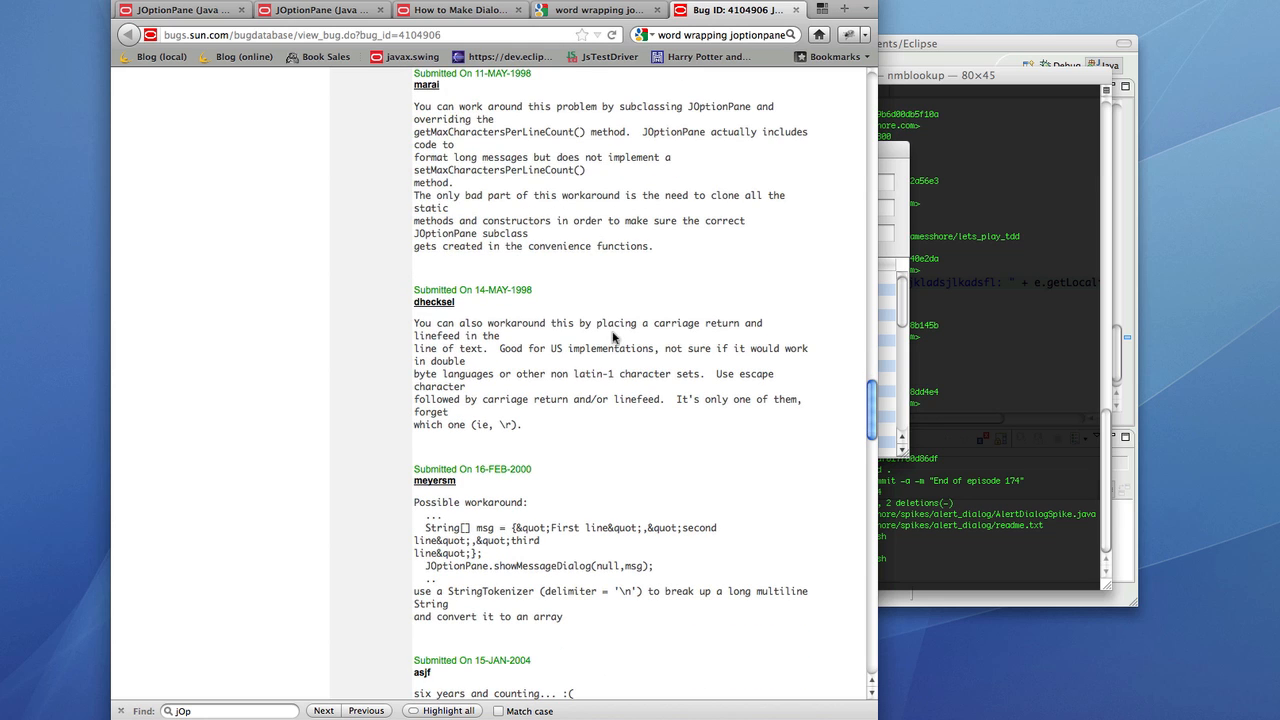
pyautogui.moveTo(519, 322); pyautogui.dragTo(672, 322)
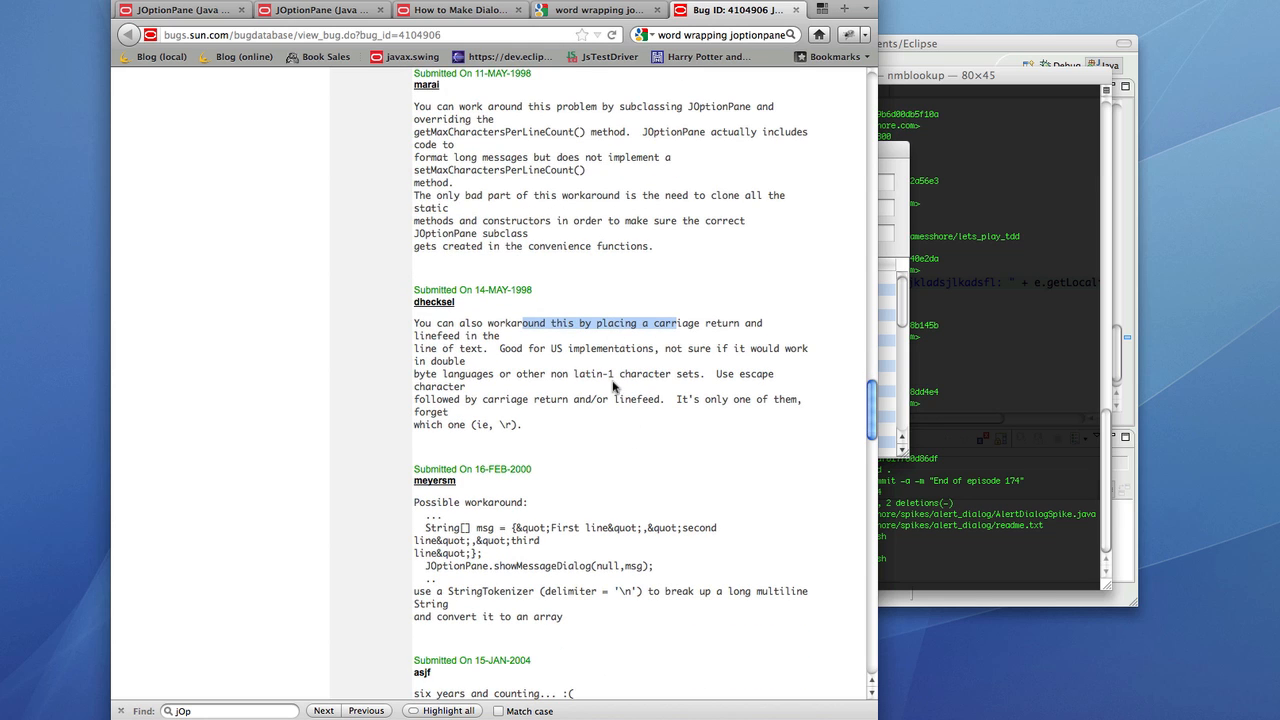
# Scroll through the remaining wrapping workarounds in bug 4104906.
pyautogui.scroll(-3)
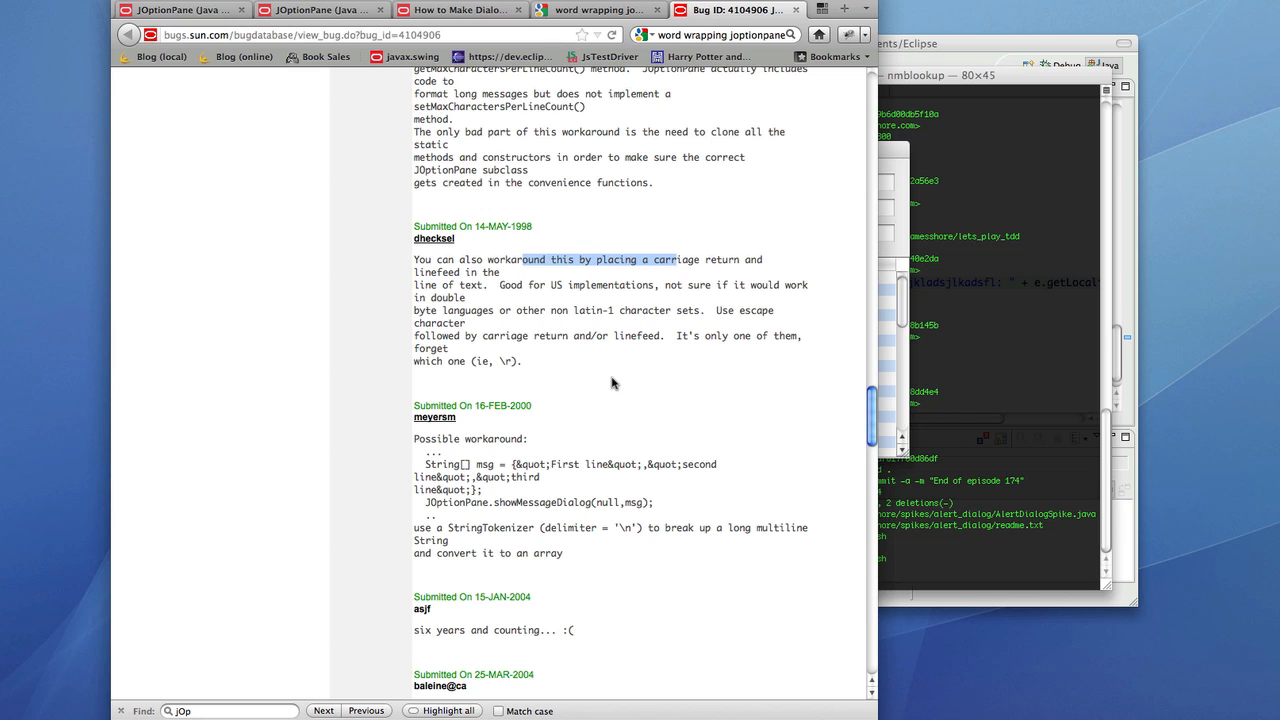
pyautogui.scroll(-3)
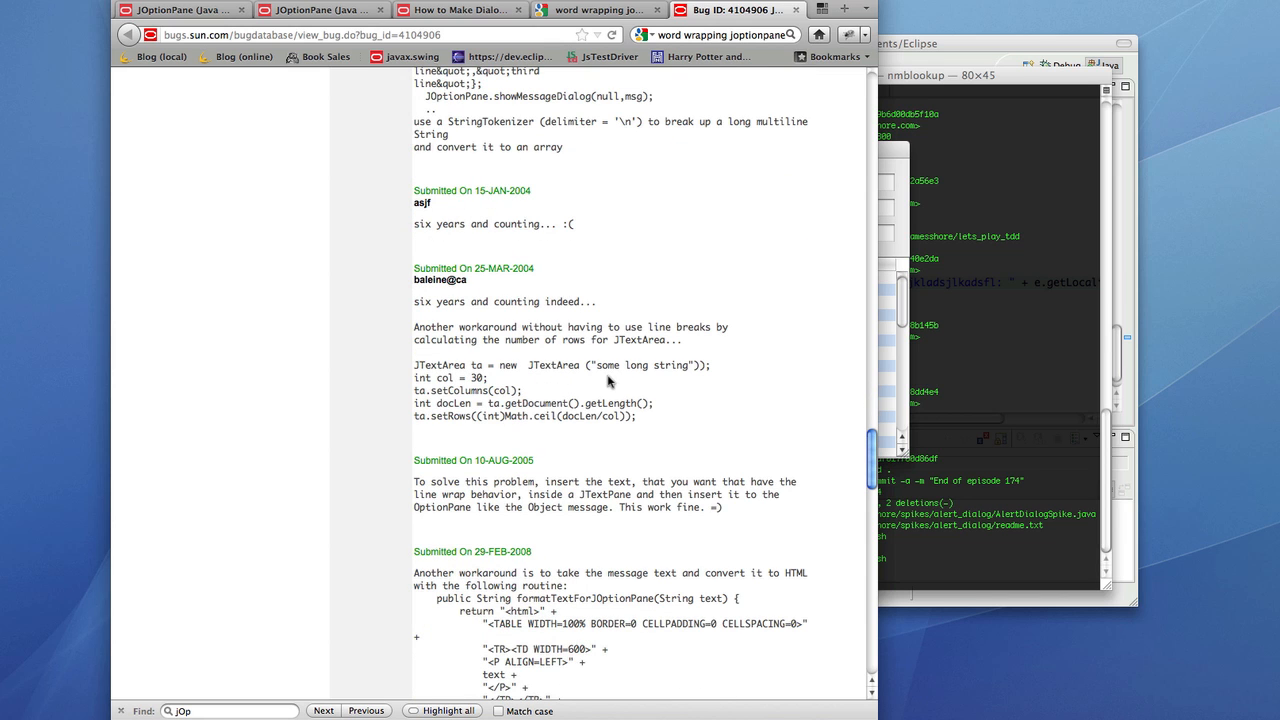
pyautogui.moveTo(476, 222)
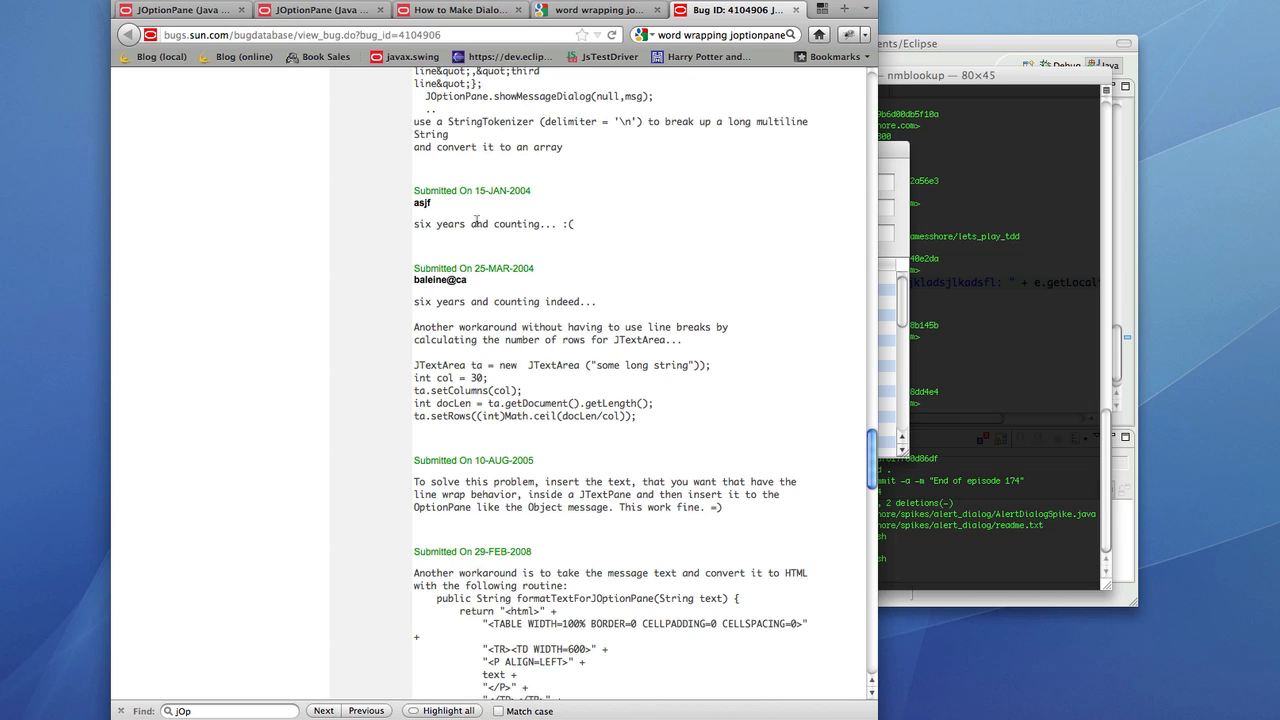
pyautogui.scroll(-3)
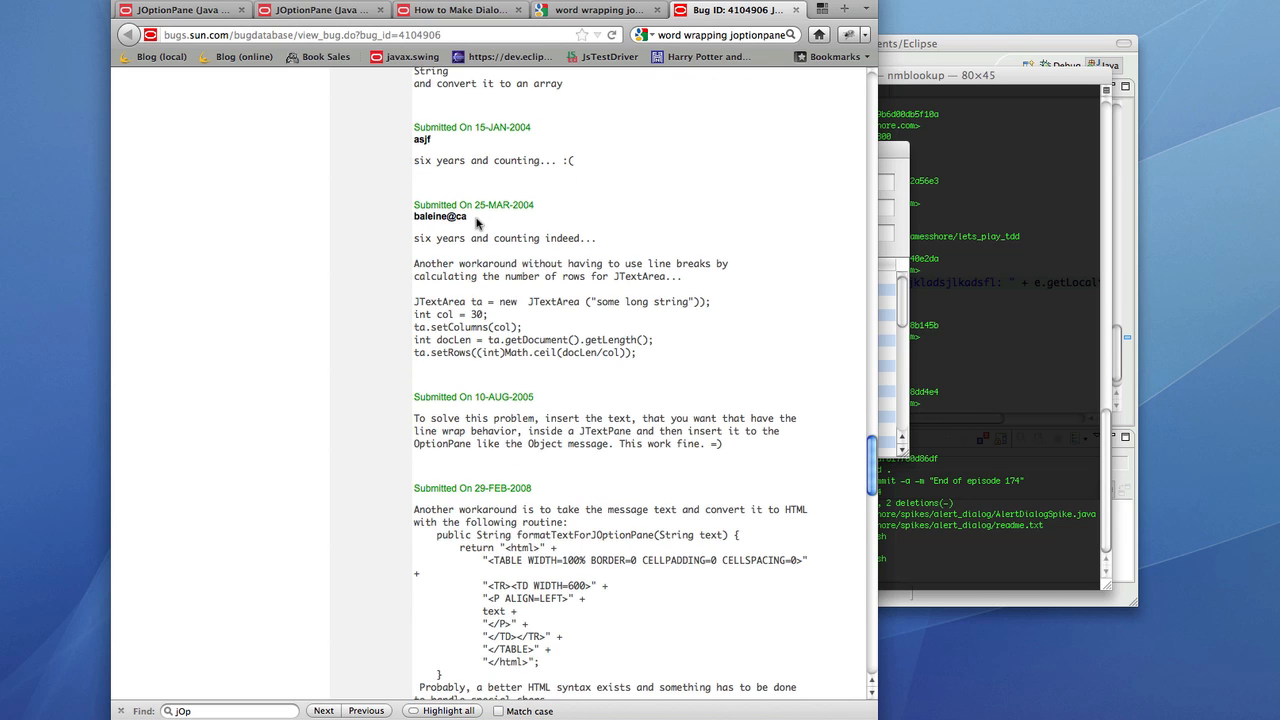
pyautogui.scroll(-3)
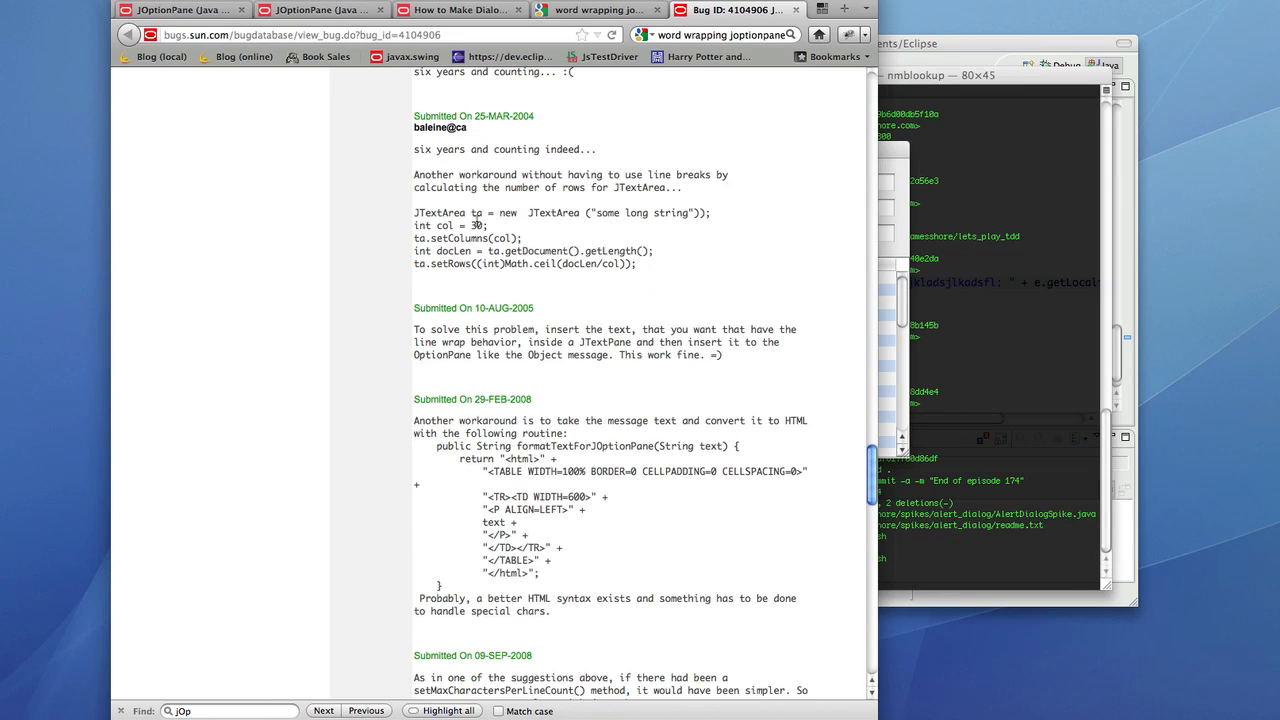
pyautogui.scroll(-3)
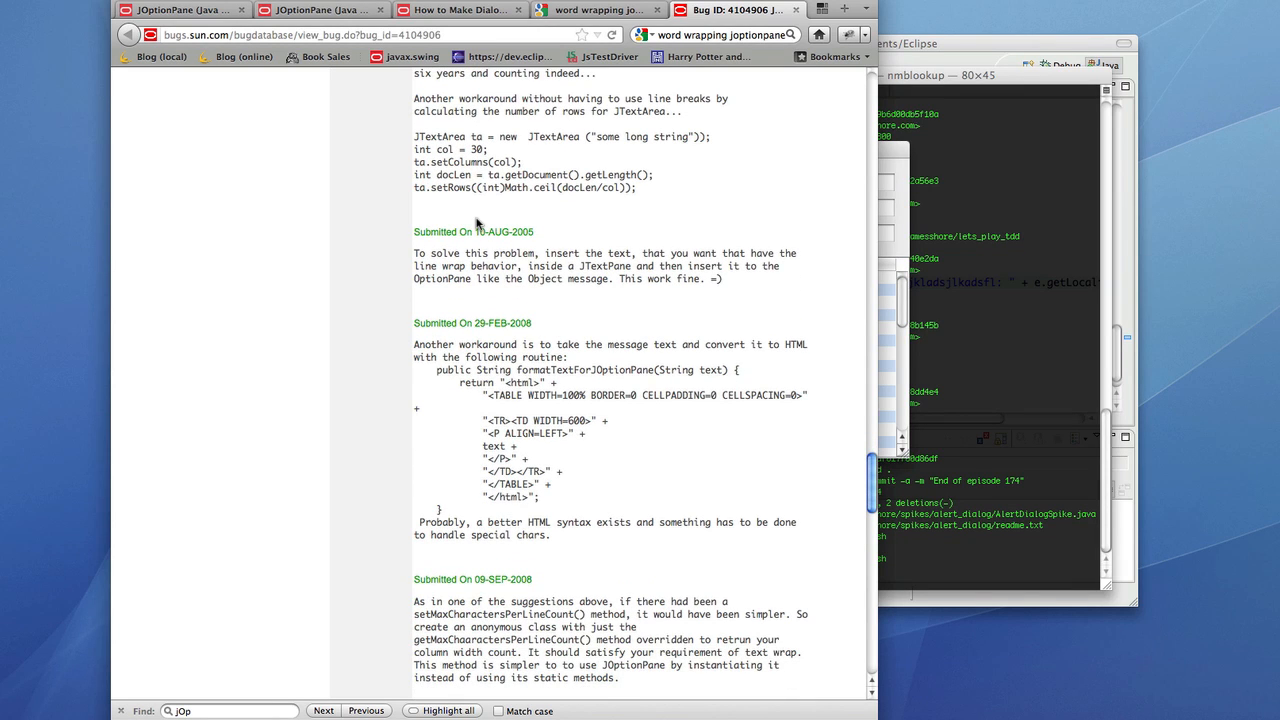
pyautogui.scroll(-3)
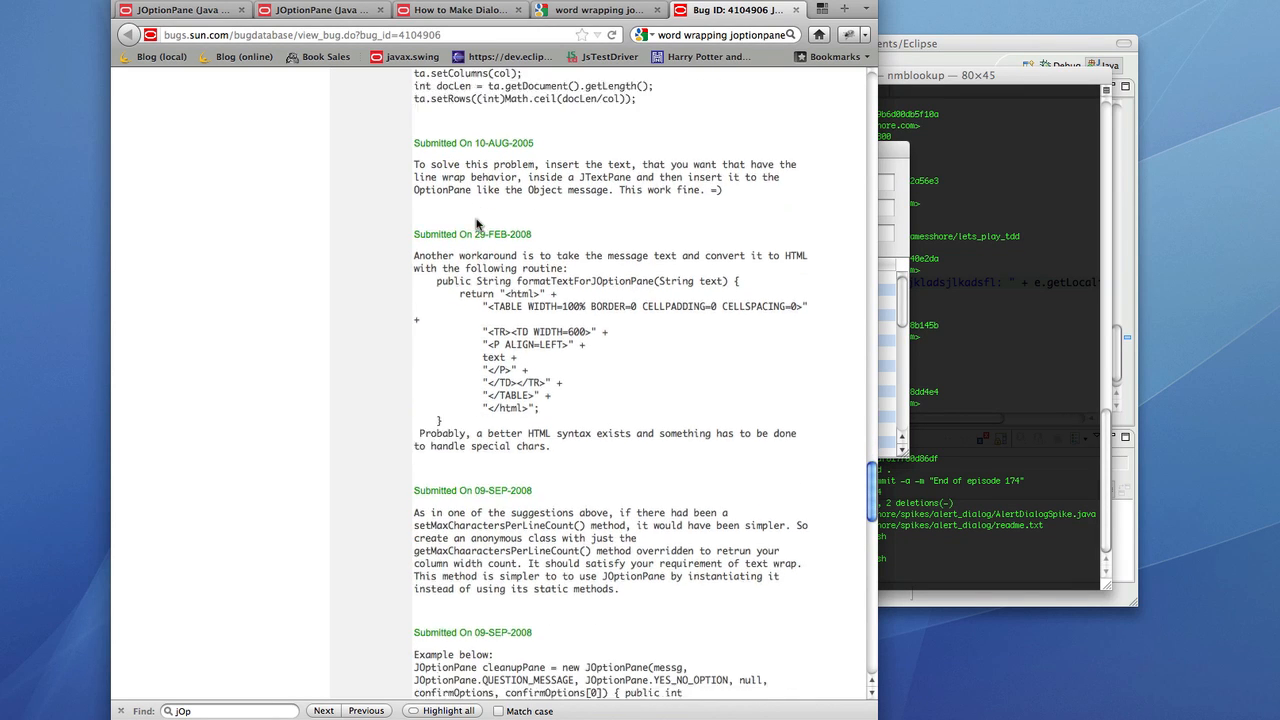
pyautogui.scroll(-3)
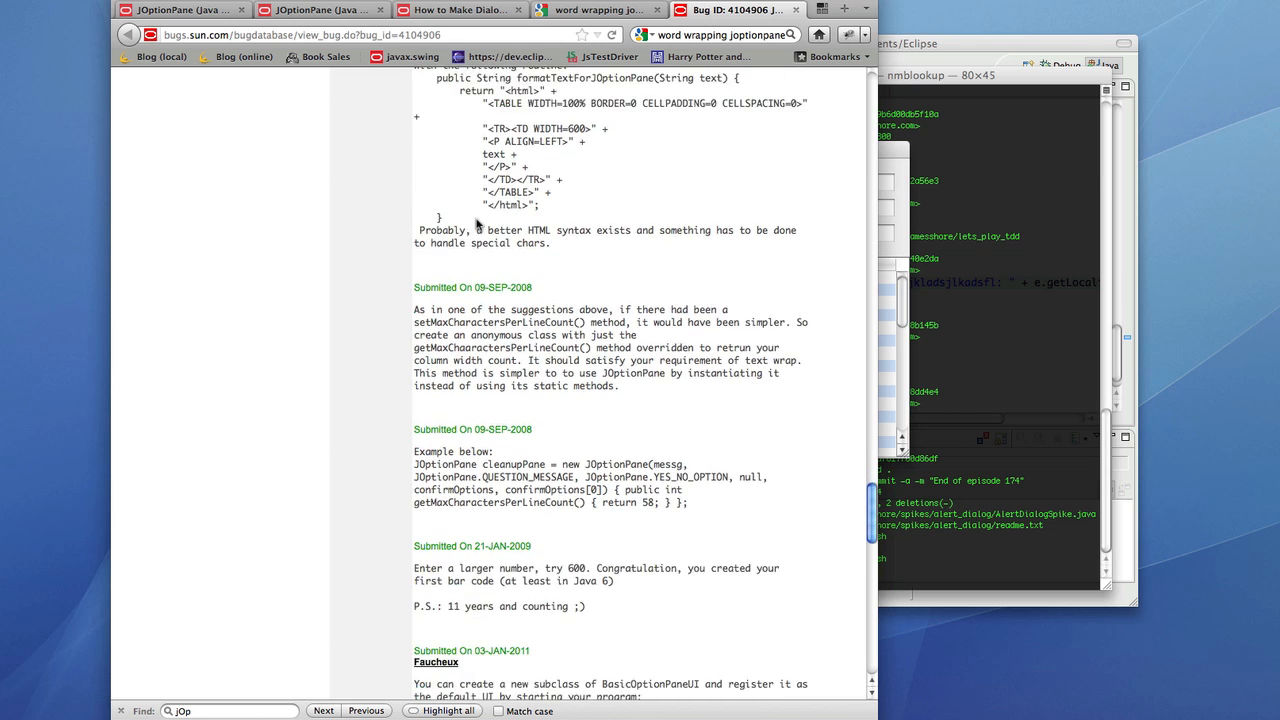
pyautogui.scroll(-3)
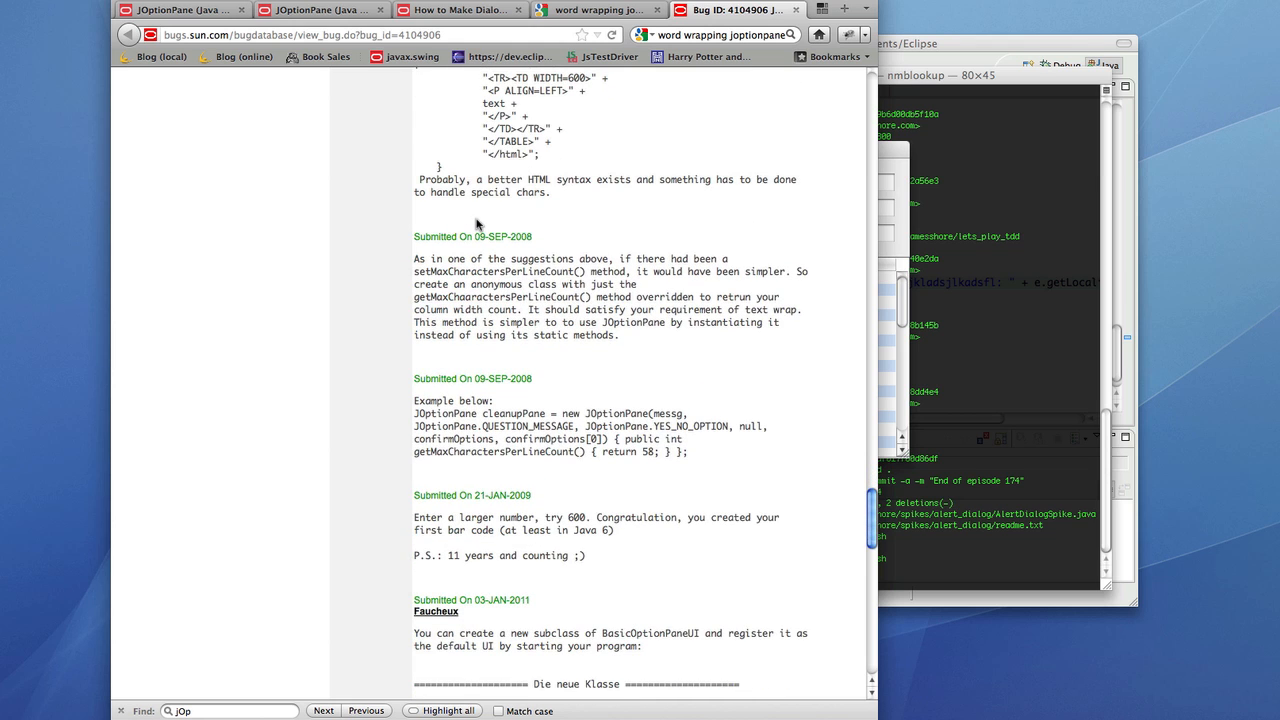
pyautogui.scroll(-3)
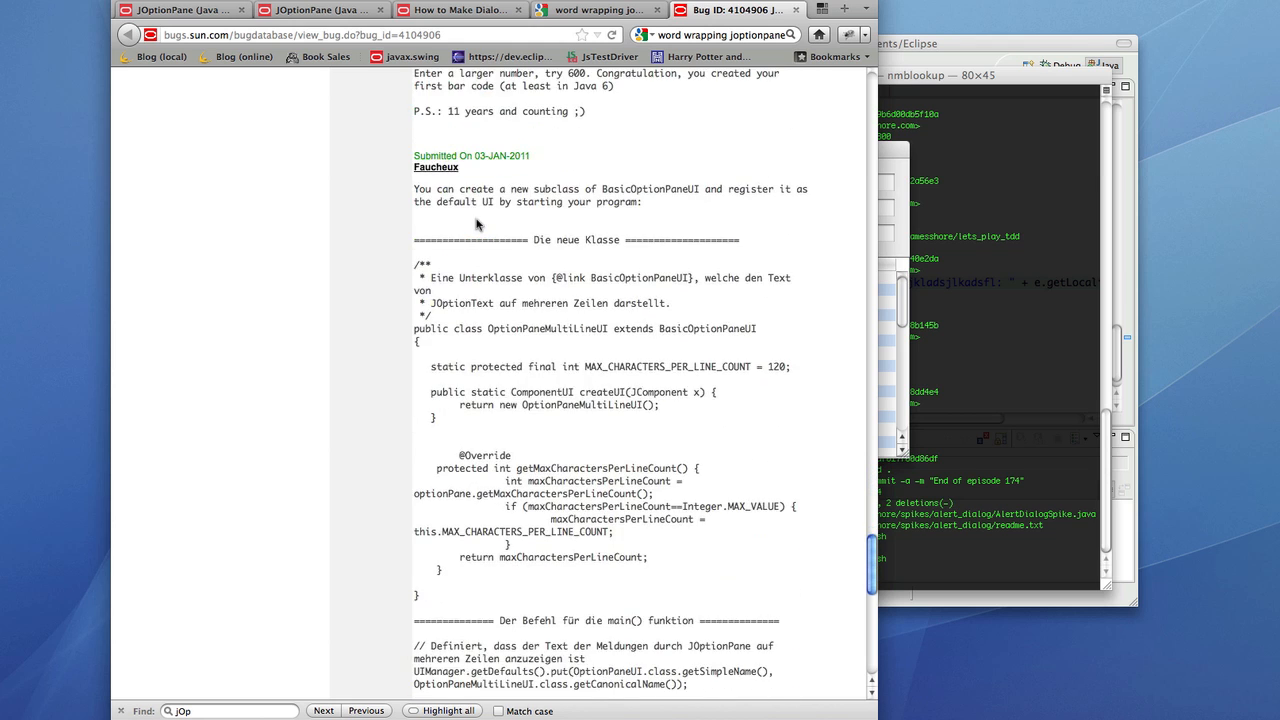
pyautogui.scroll(-3)
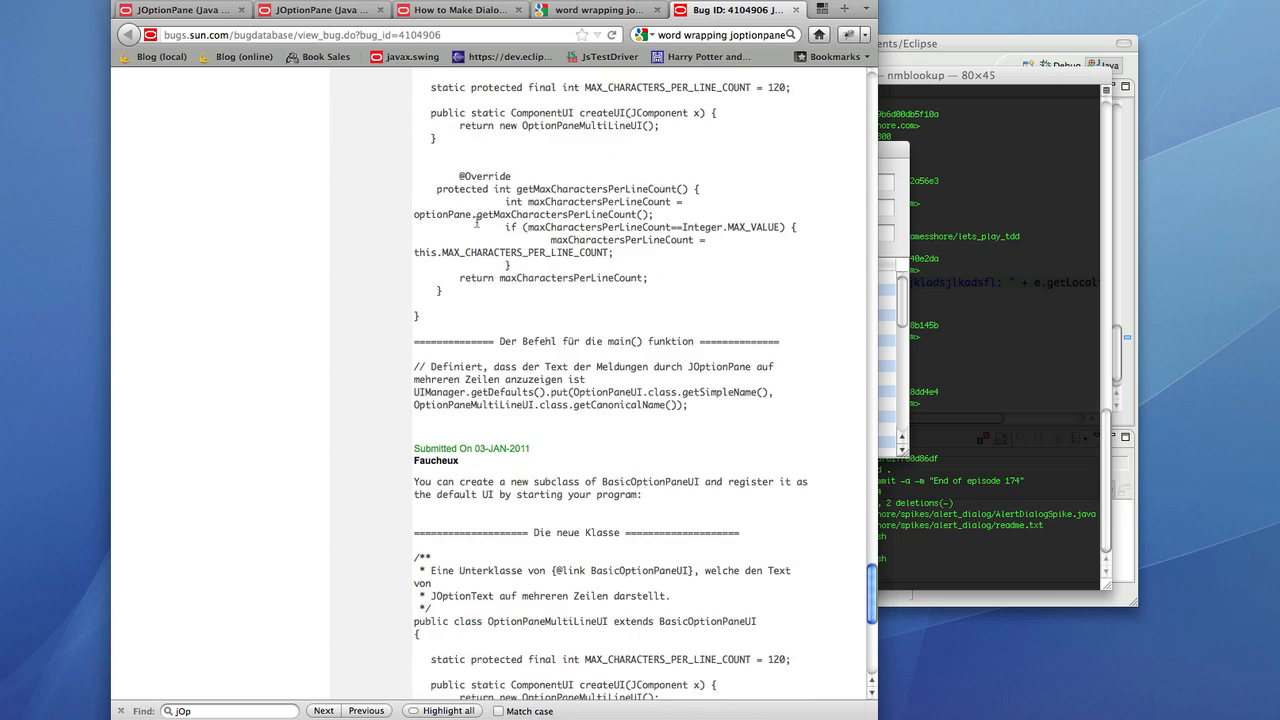
pyautogui.scroll(-3)
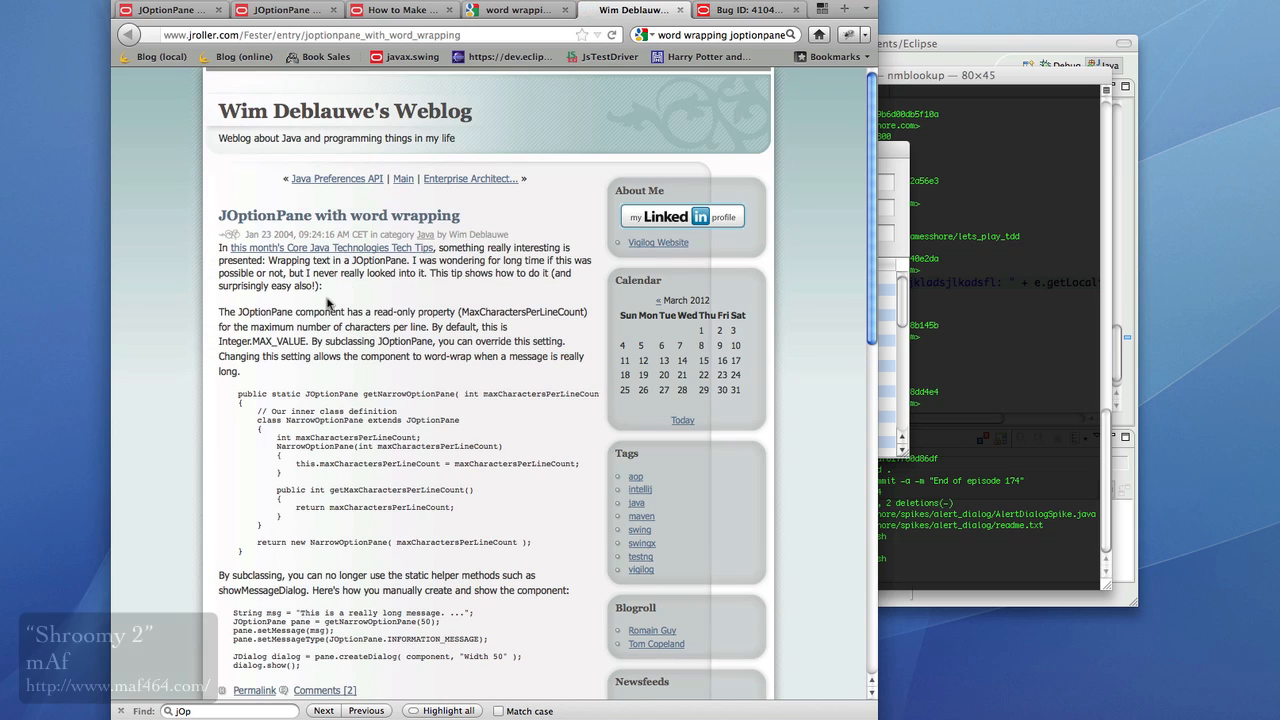
# Skim the Dream.In.Code wrapping thread, then return to bug 4104906's later workaround comments.
pyautogui.scroll(-3)
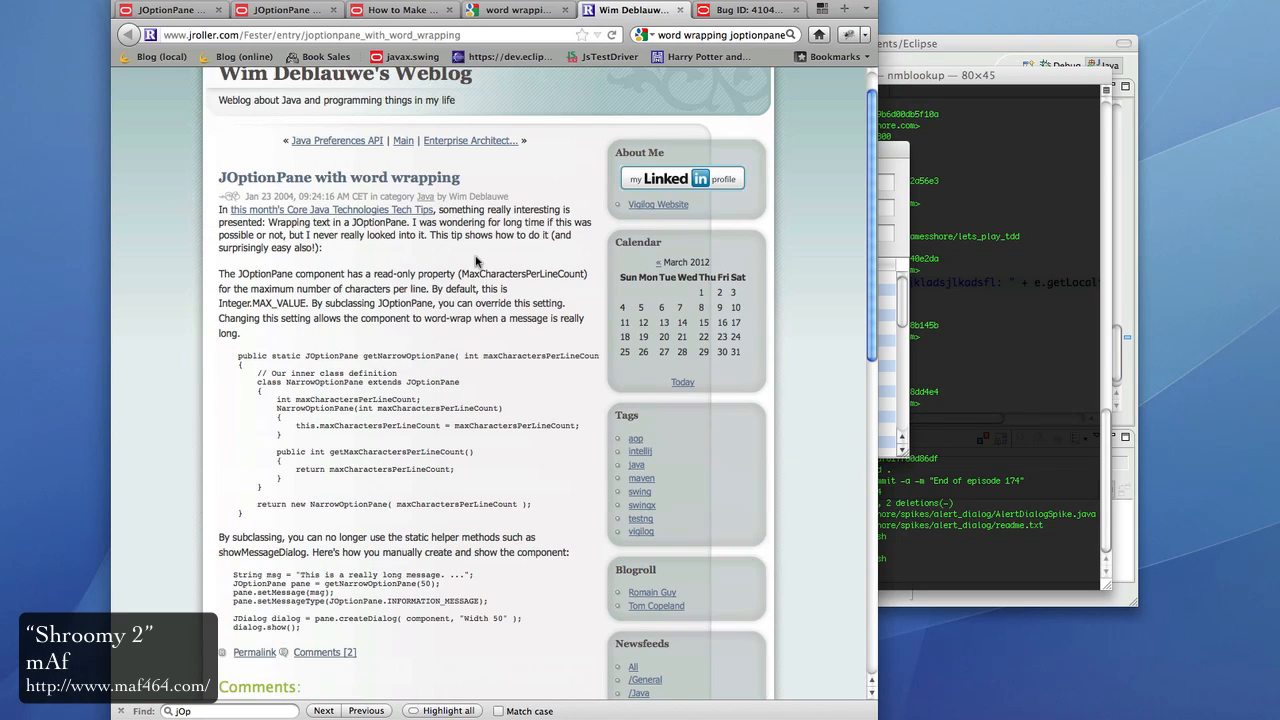
pyautogui.scroll(-3)
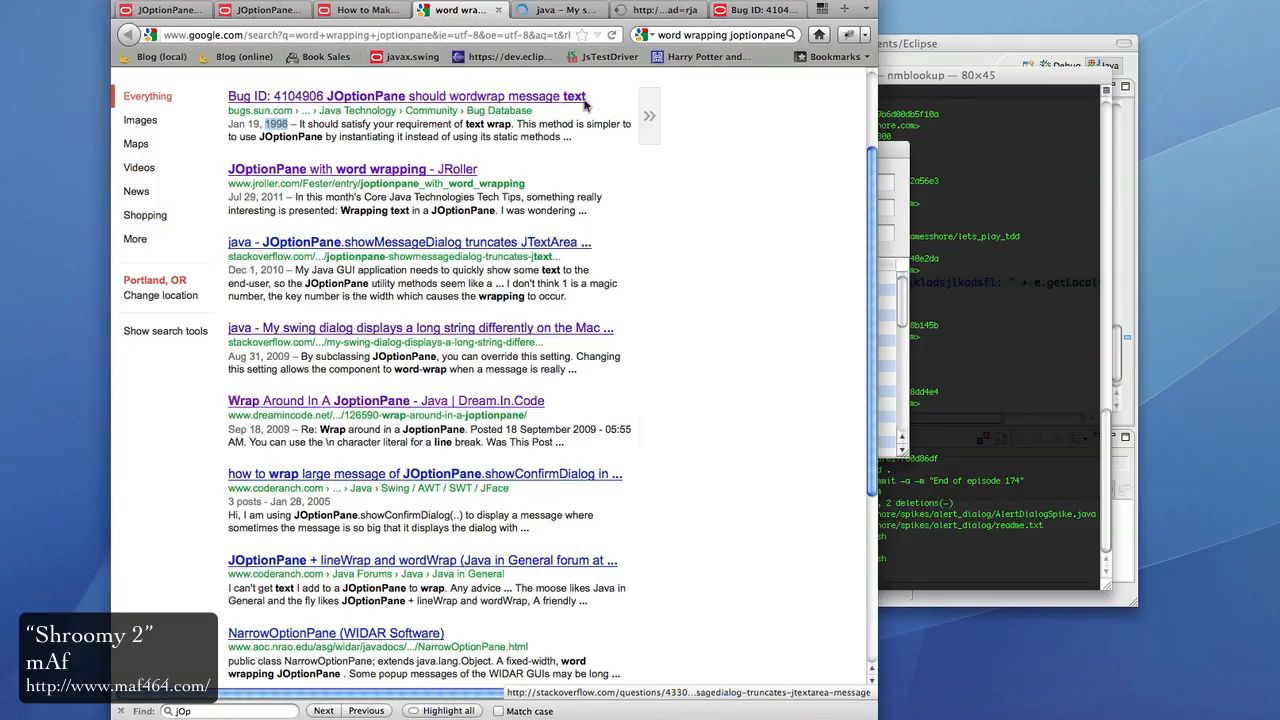
pyautogui.click(417, 328)
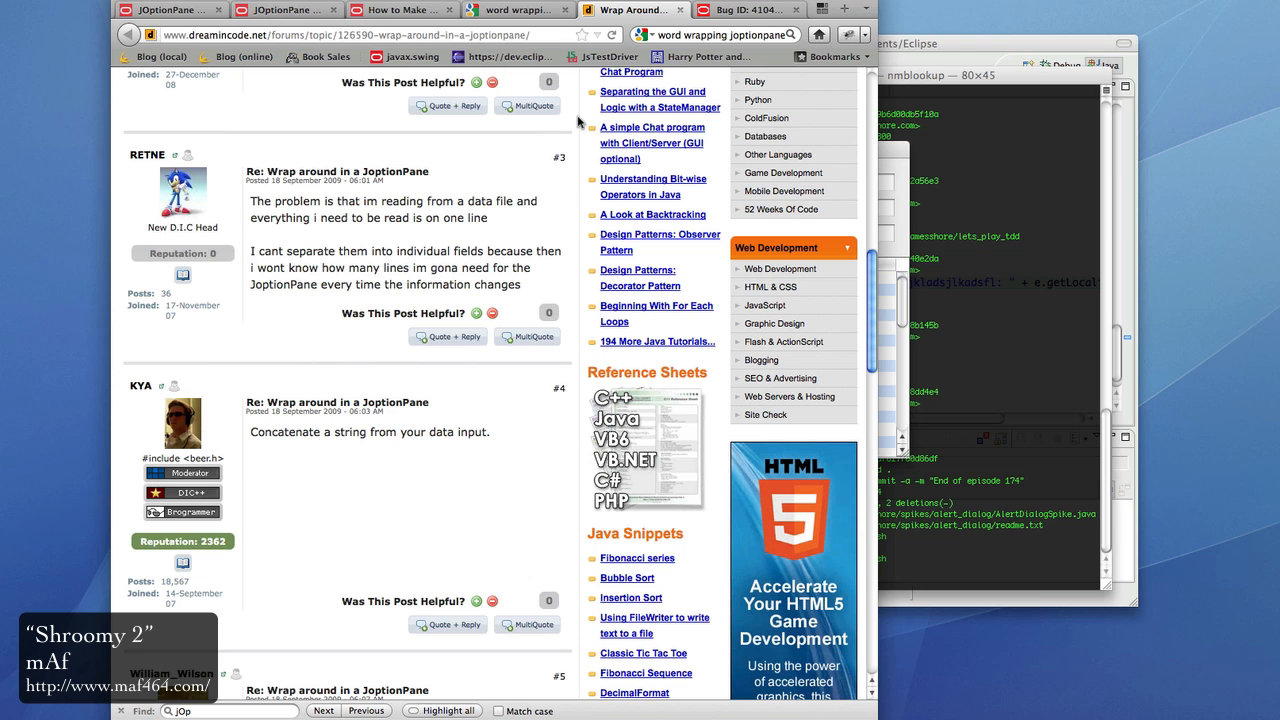
pyautogui.scroll(-3)
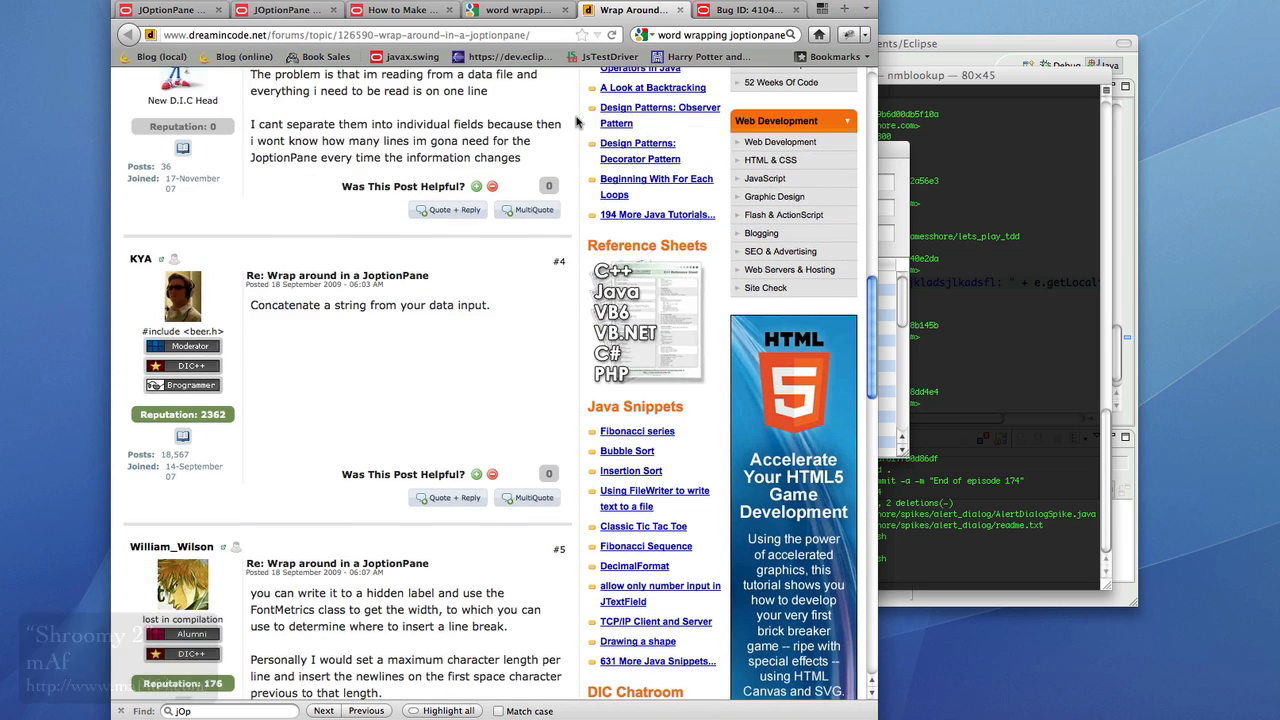
pyautogui.scroll(-3)
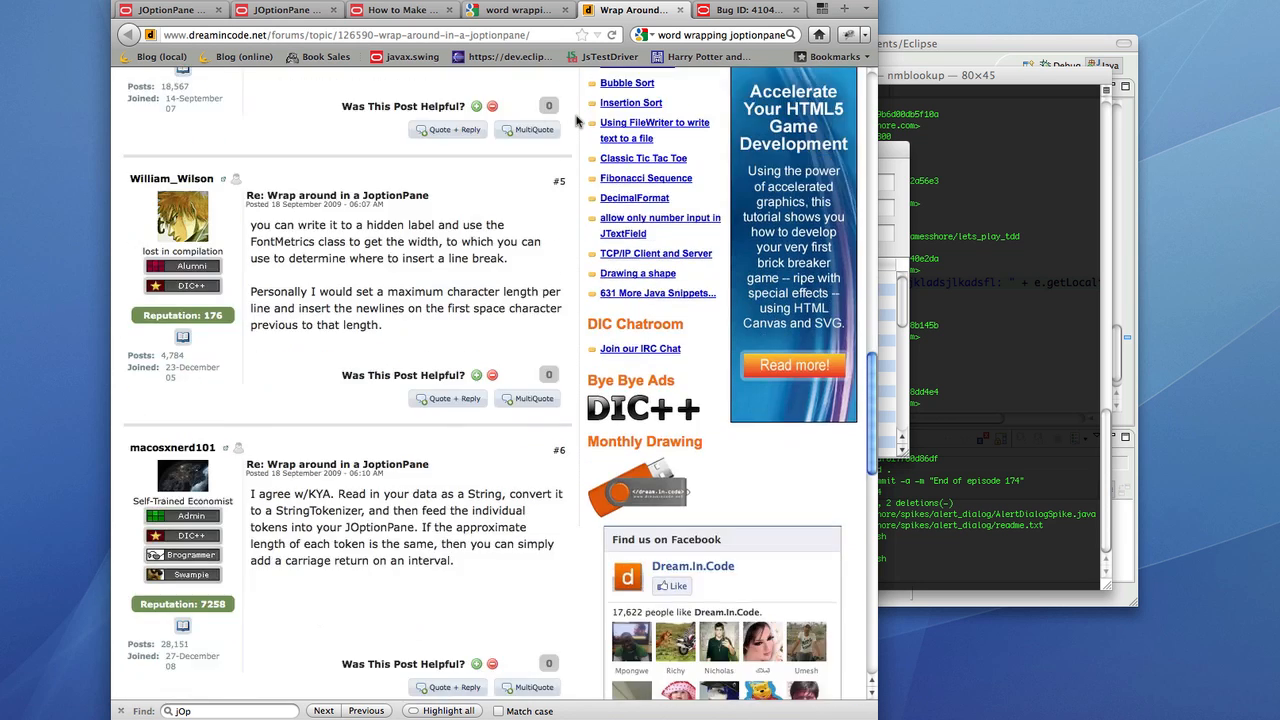
pyautogui.scroll(-3)
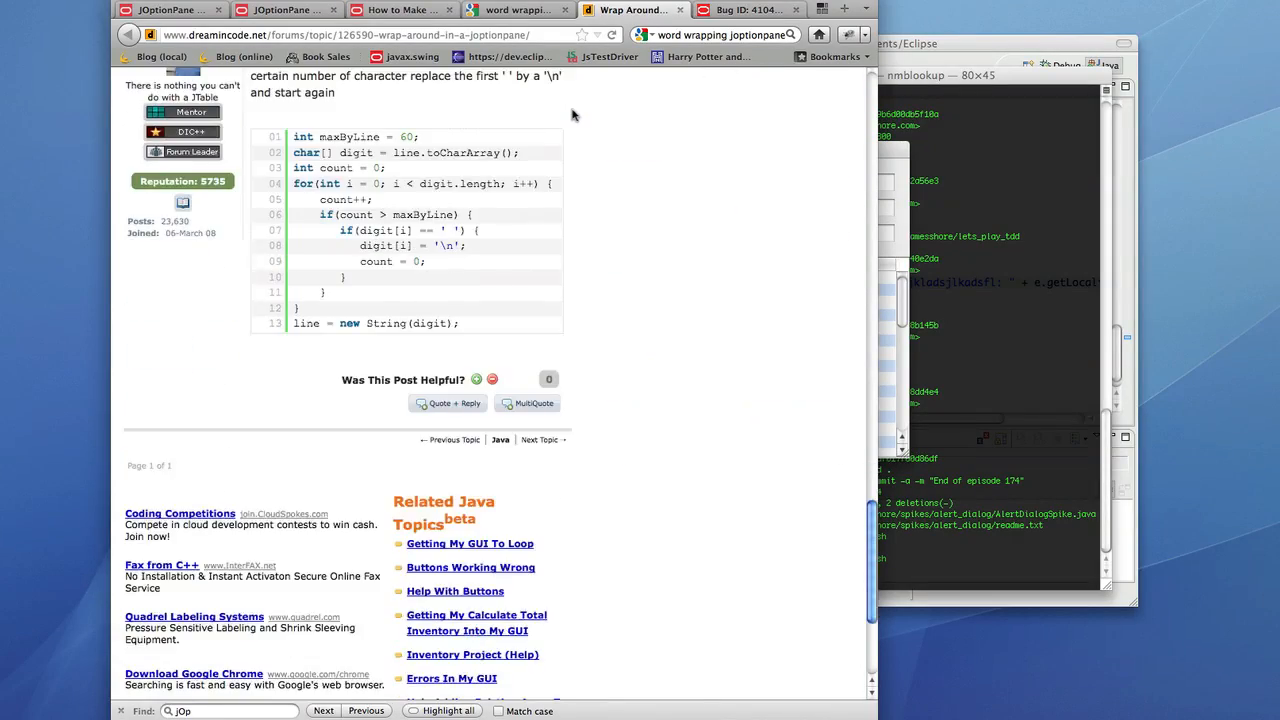
pyautogui.click(740, 10)
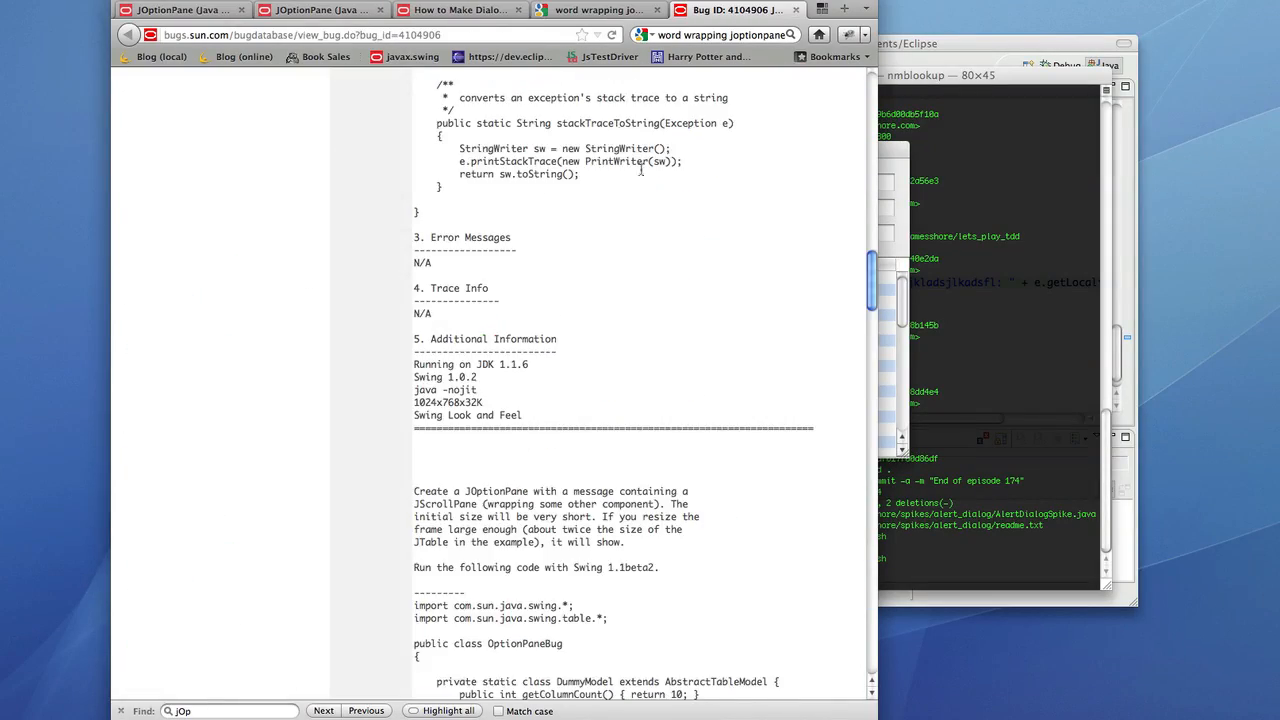
pyautogui.scroll(-3)
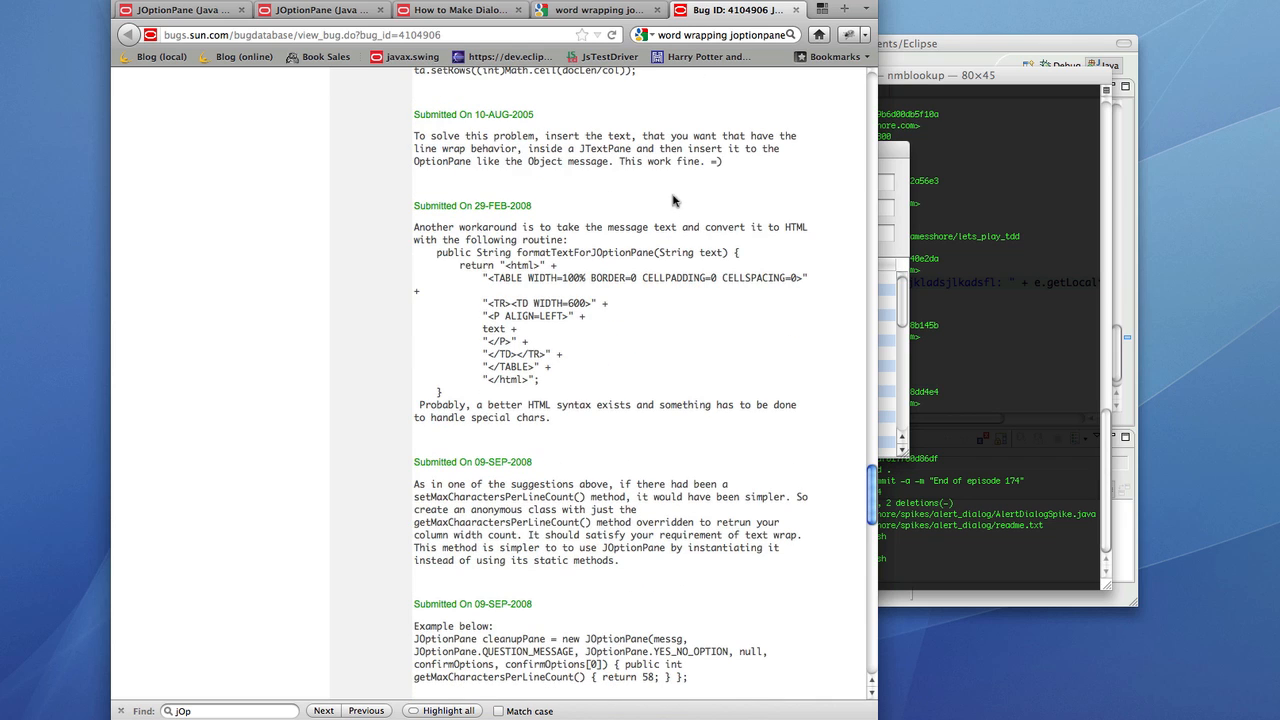
pyautogui.moveTo(656, 197)
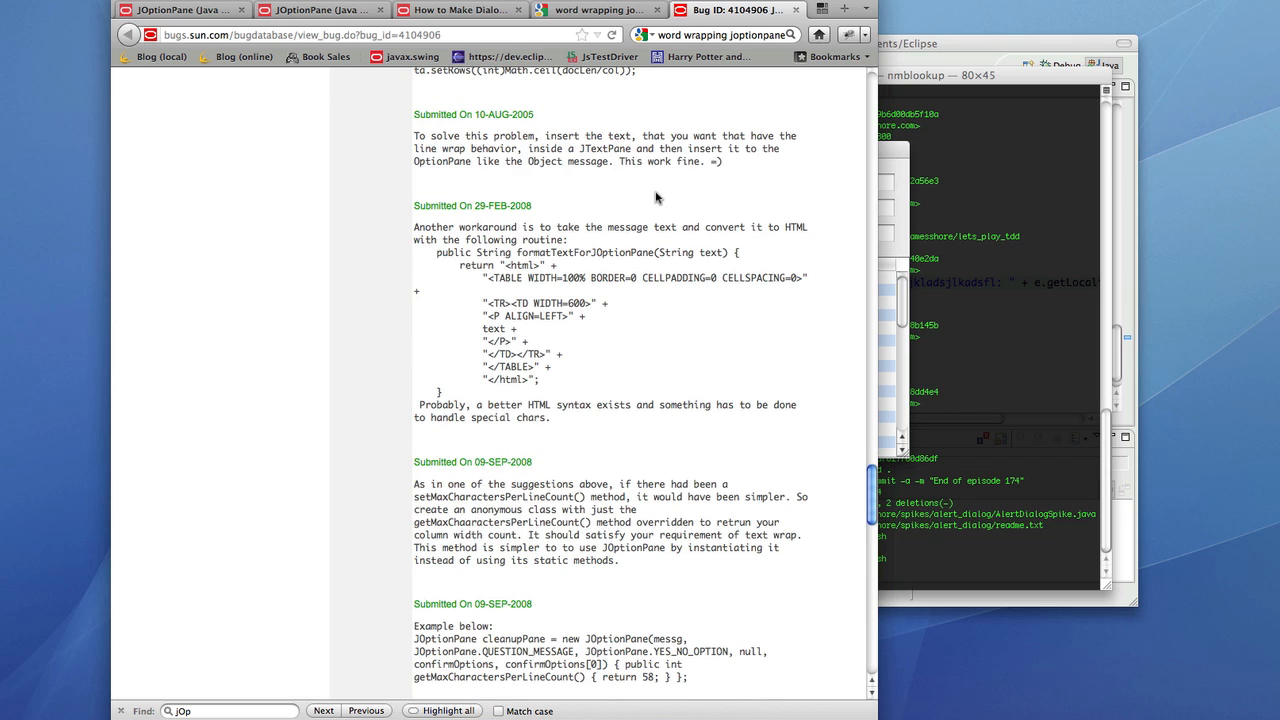
pyautogui.moveTo(984, 44)
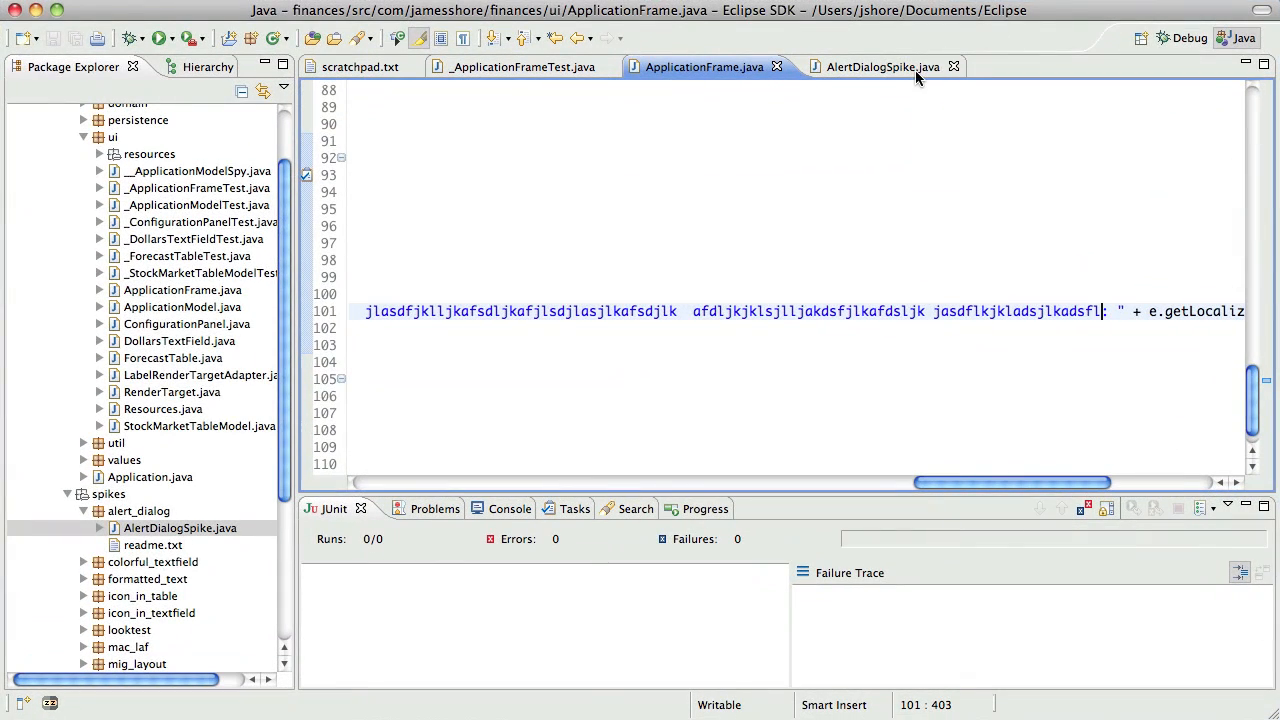
# Check the alert dialog spike's readme.txt, then return to AlertDialogSpike.java.
pyautogui.click(885, 67)
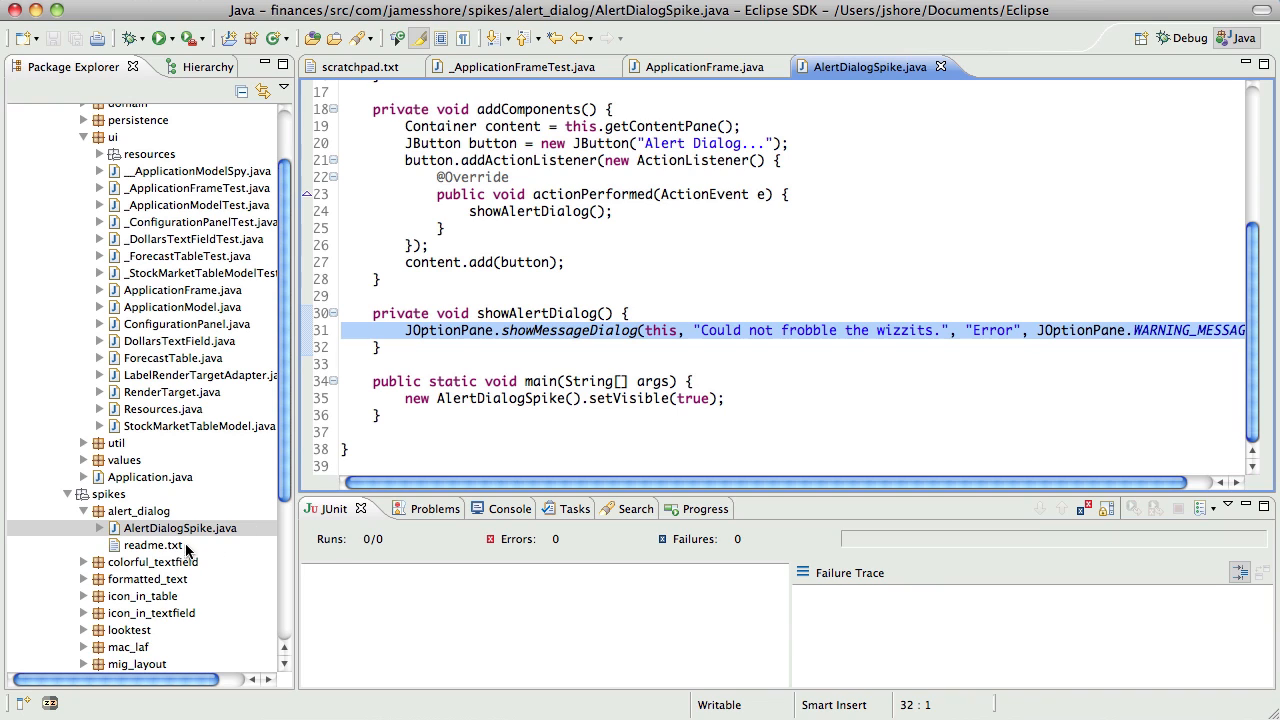
pyautogui.doubleClick(153, 545)
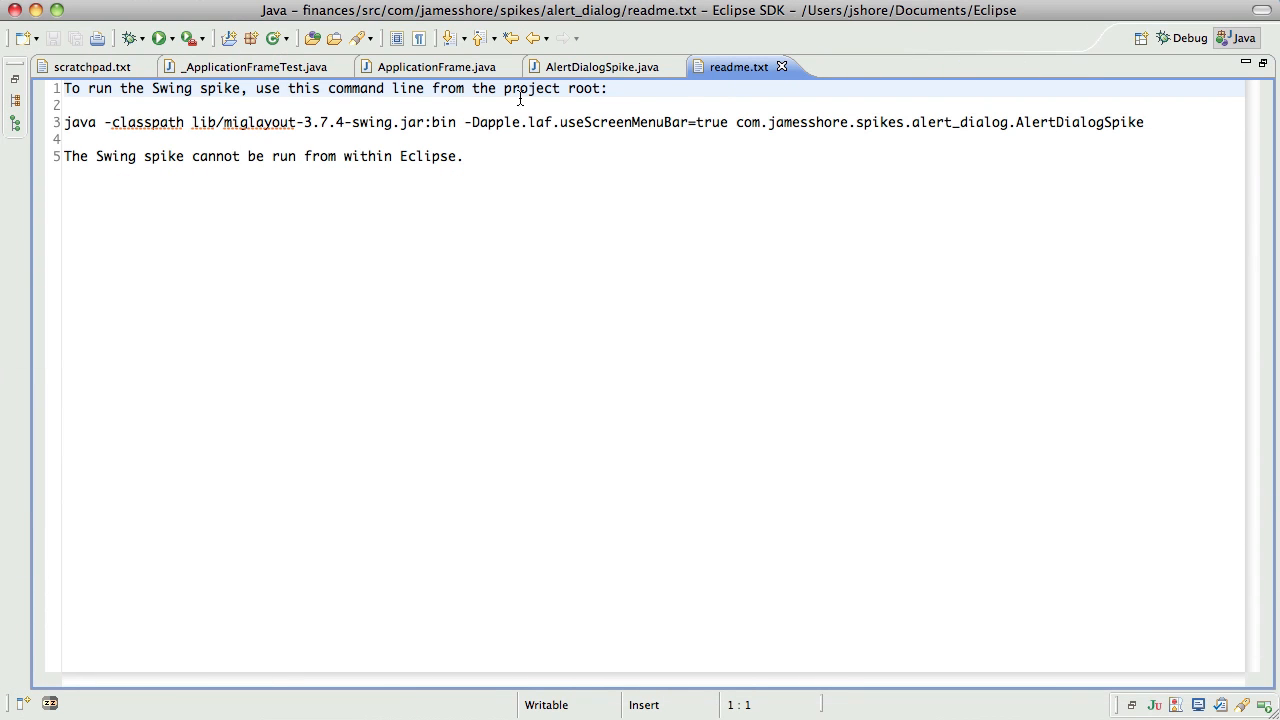
pyautogui.click(602, 67)
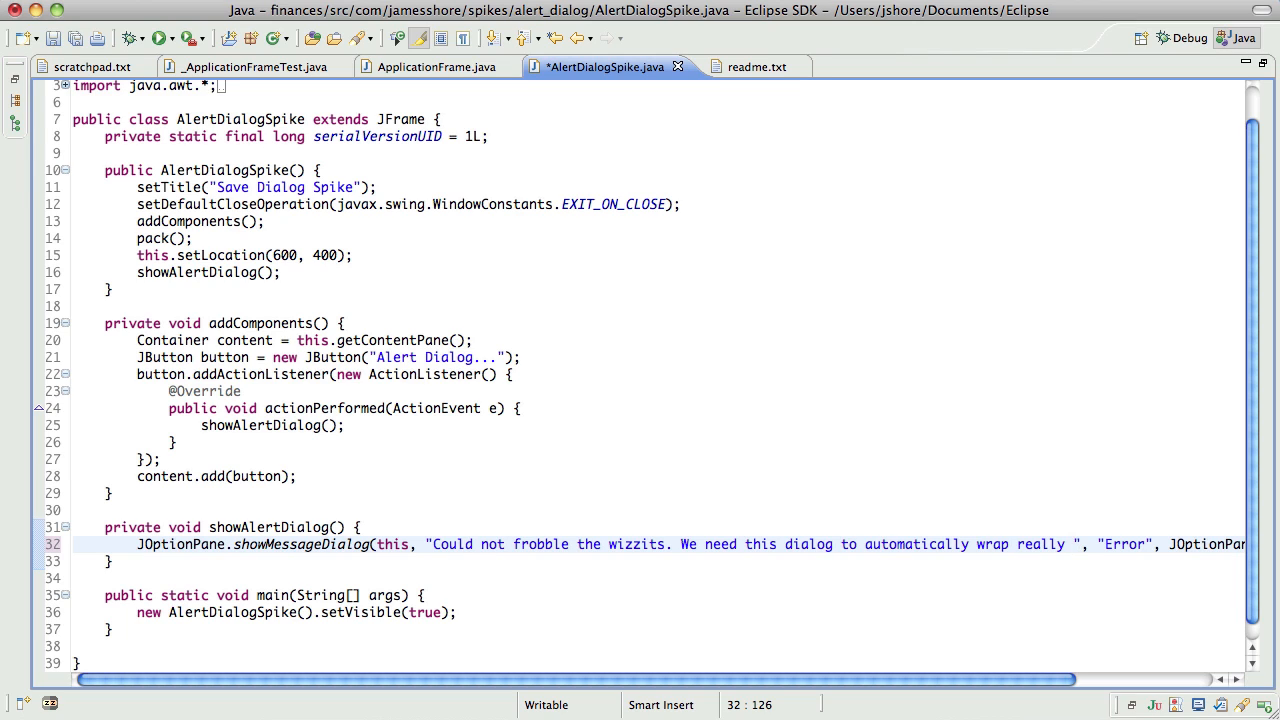
# Extend the message string with the long sentence about wrapping really long lines.
pyautogui.click(1072, 544)
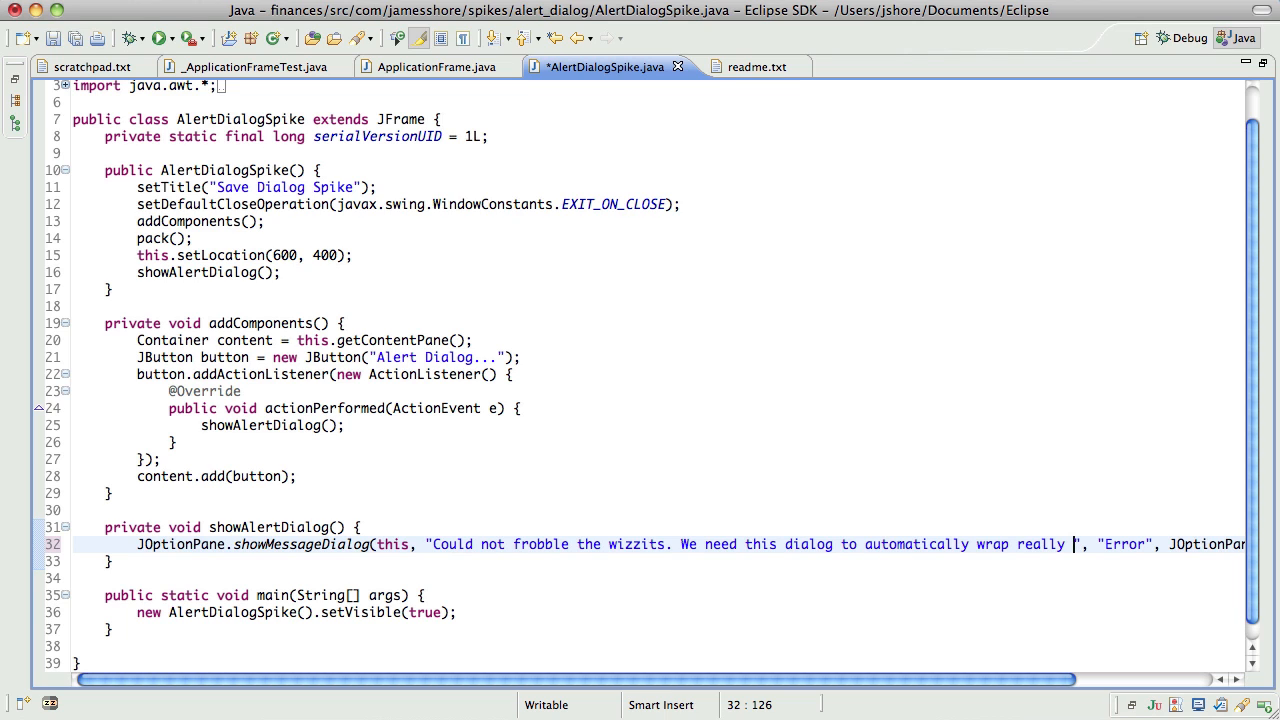
pyautogui.write('lo')
pyautogui.write('textPane.s')
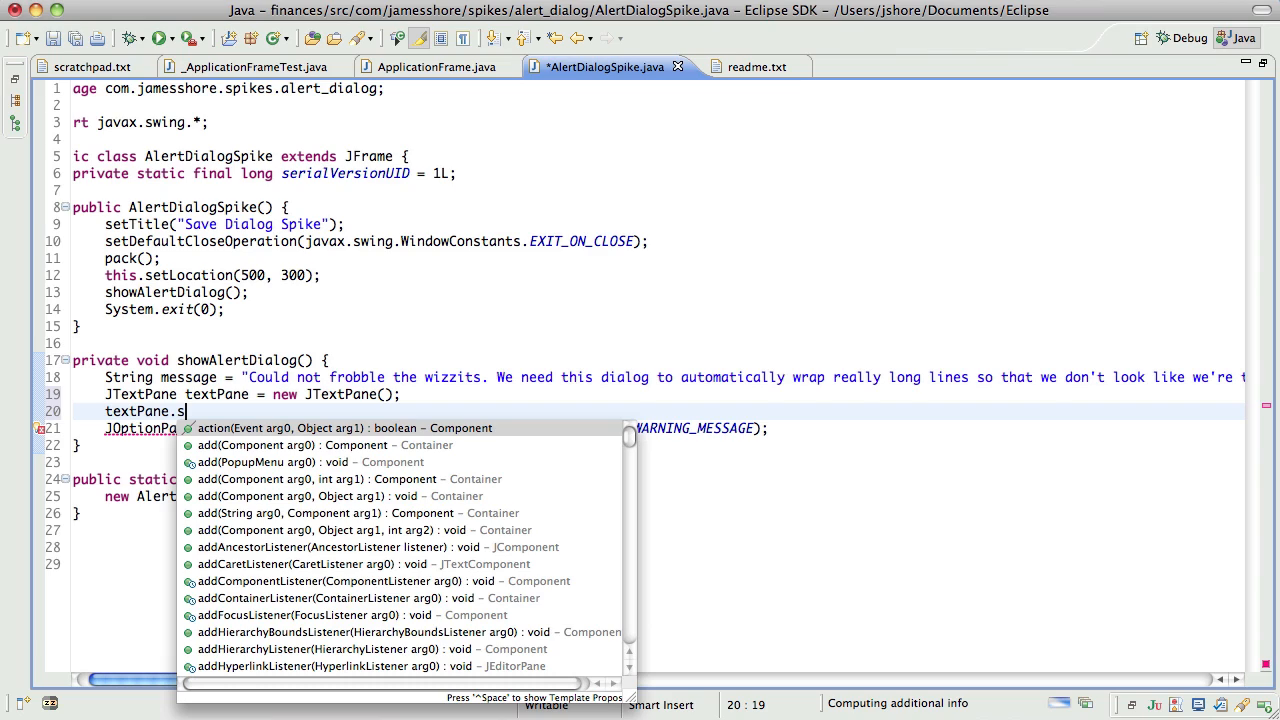
# Create a JTextPane with setText(message) and setOpaque(false), then review the bug report's JTextPane workaround.
pyautogui.write('et')
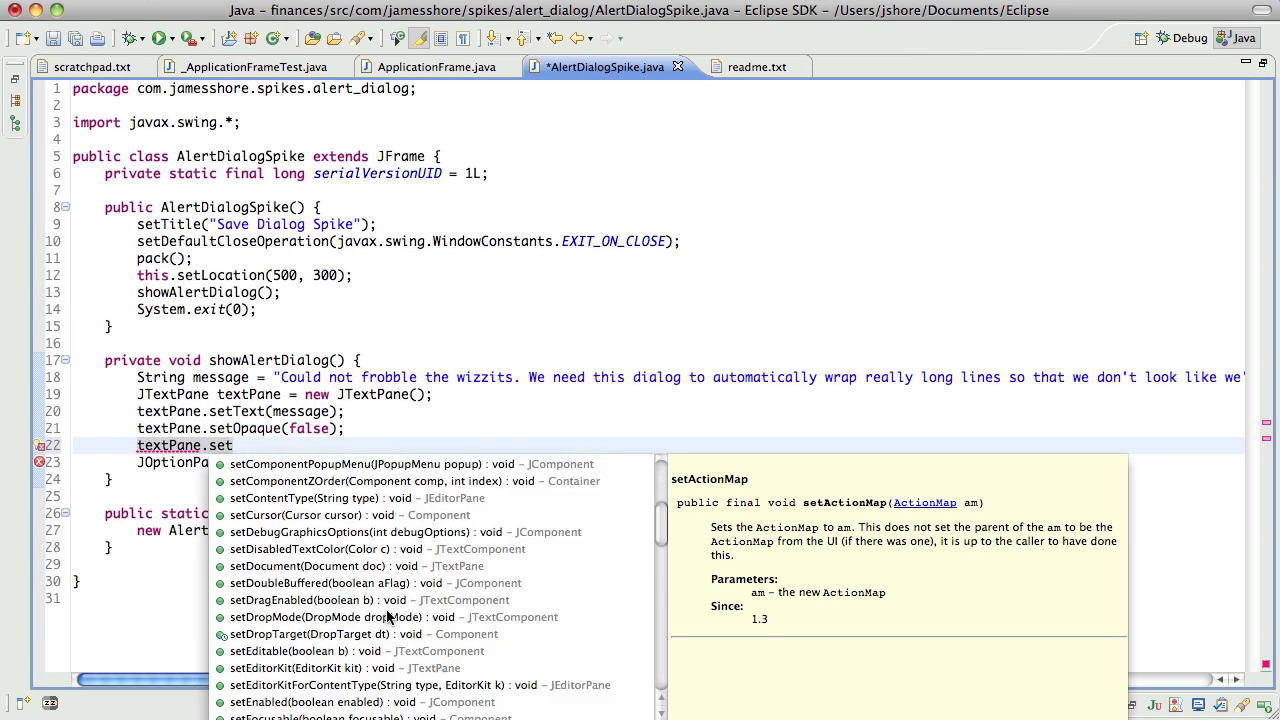
pyautogui.scroll(-3)
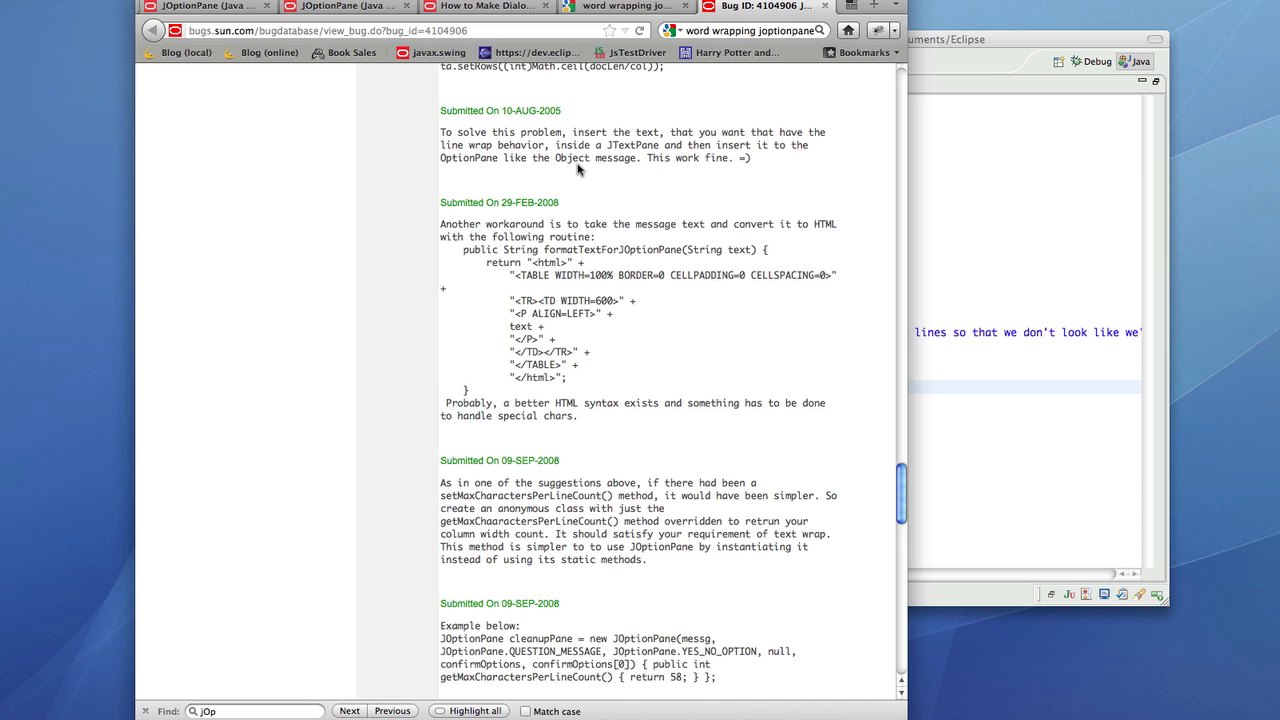
# Skim the remaining bug report suggestions and NarrowOptionPane docs, ending on the word-wrapping Google results.
pyautogui.scroll(-3)
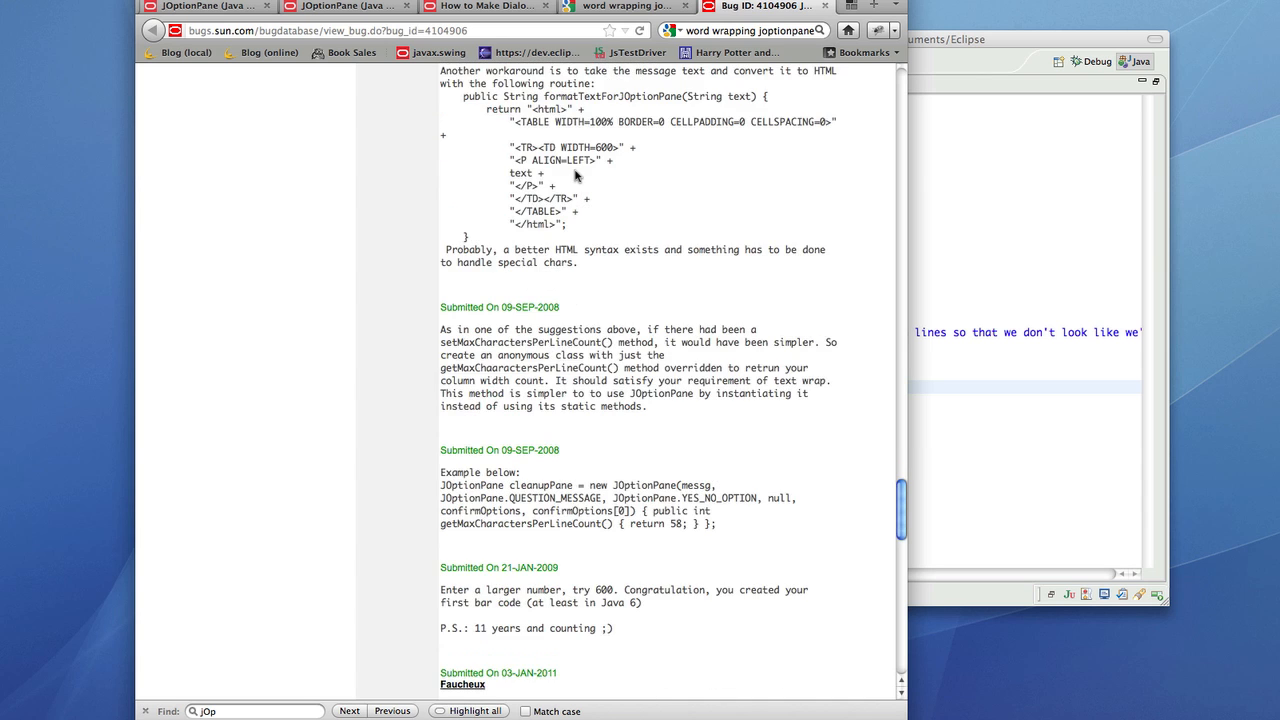
pyautogui.scroll(-3)
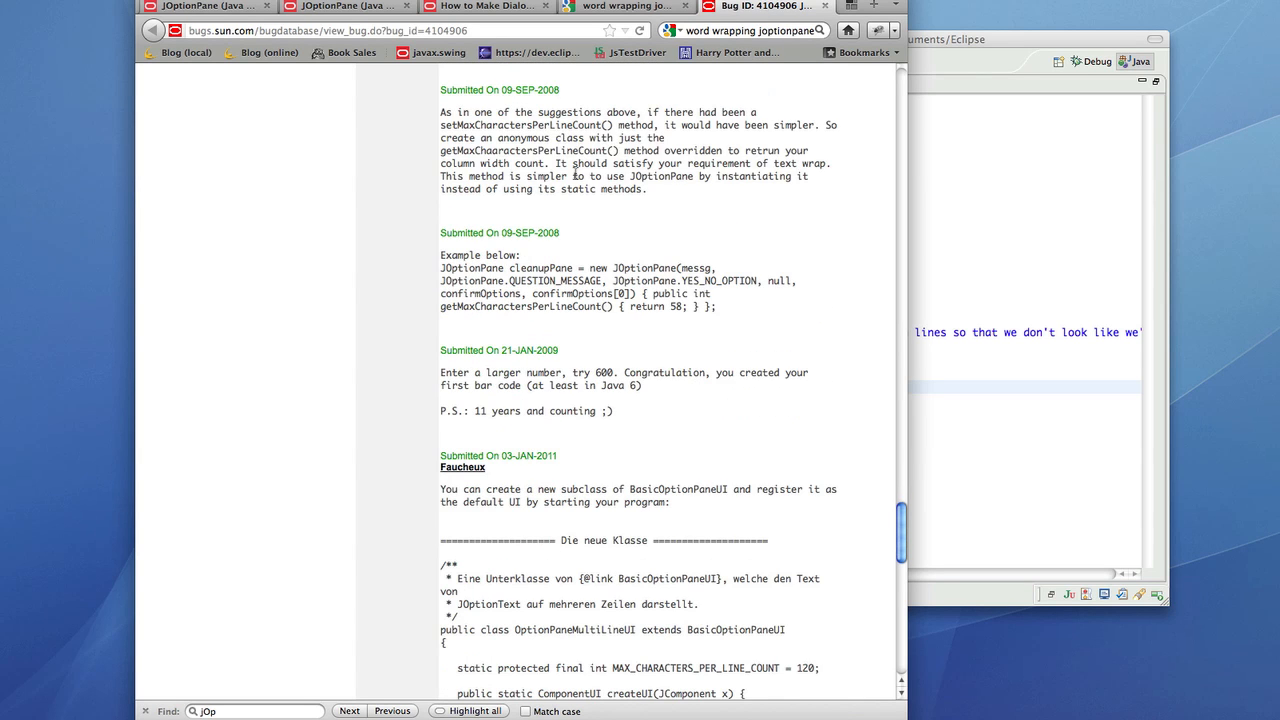
pyautogui.scroll(-3)
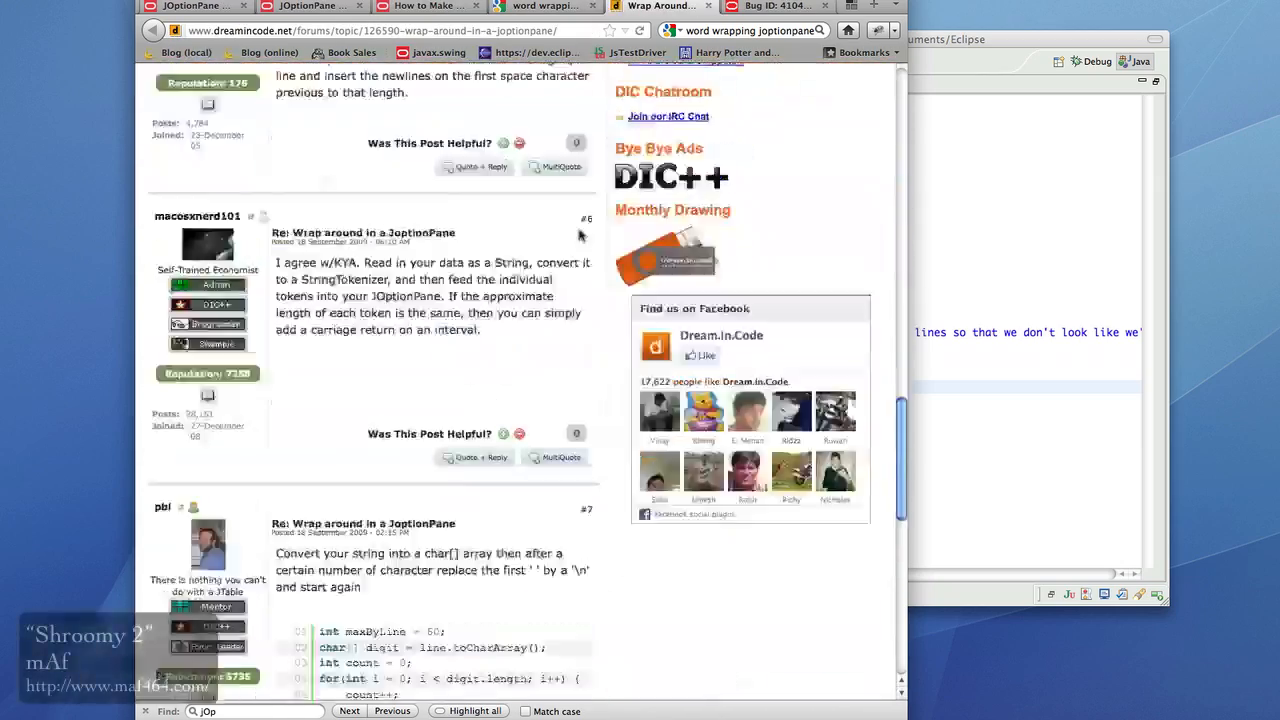
pyautogui.click(655, 10)
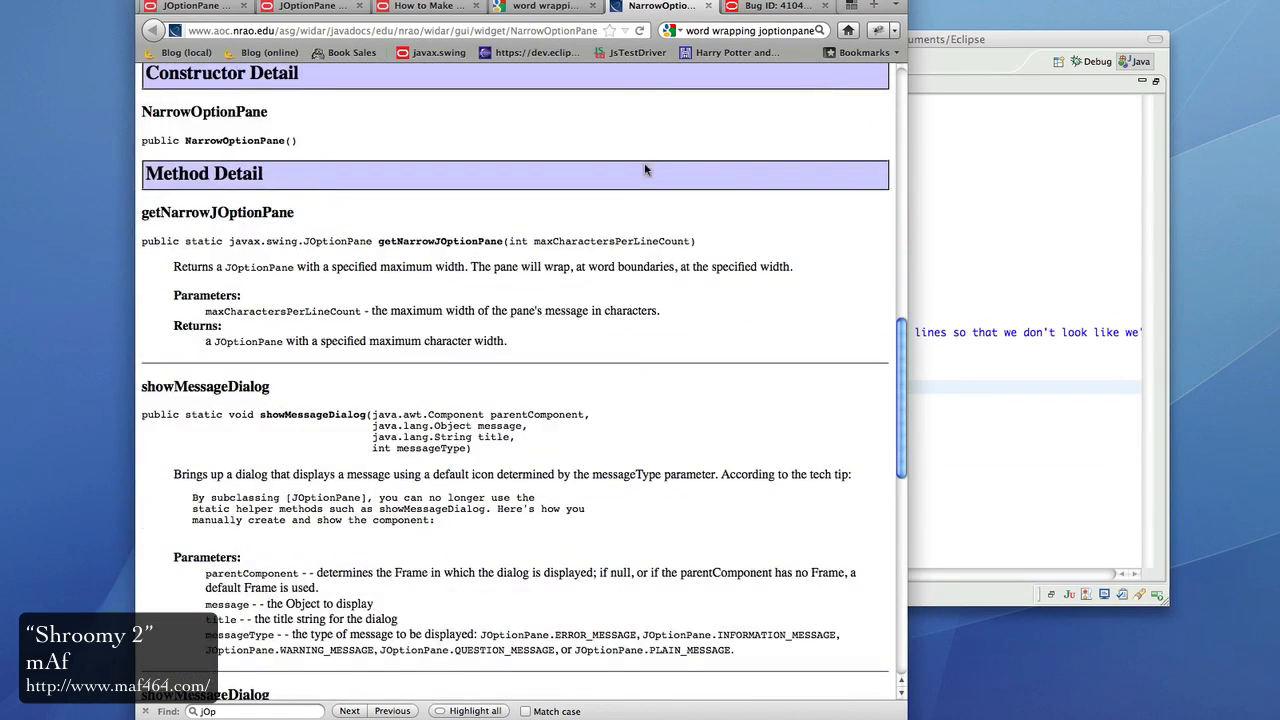
pyautogui.click(555, 15)
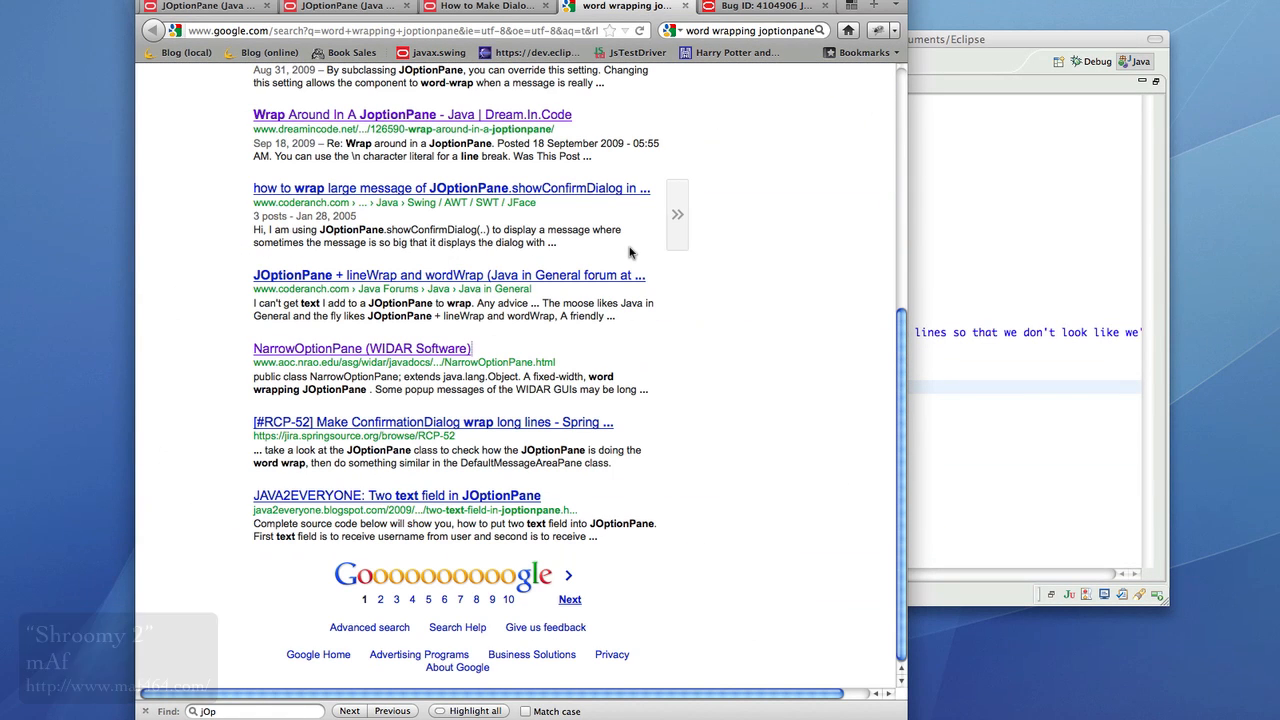